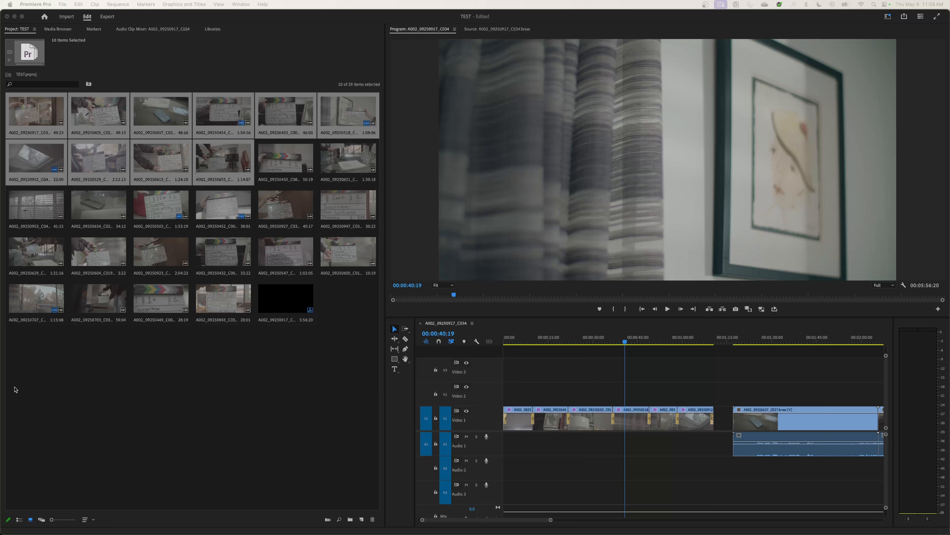
{"action": "mouse_move", "coordinate": [402, 325]}
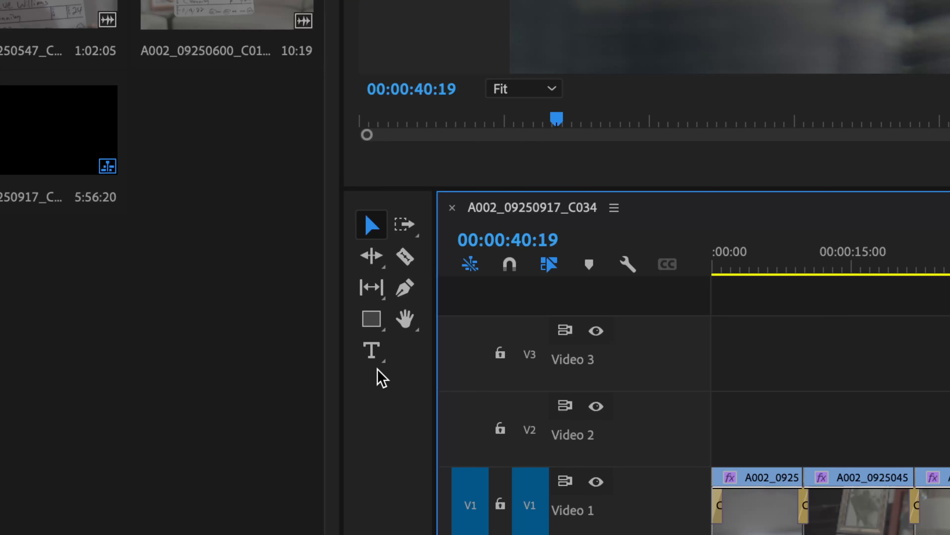
{"action": "mouse_move", "coordinate": [372, 351]}
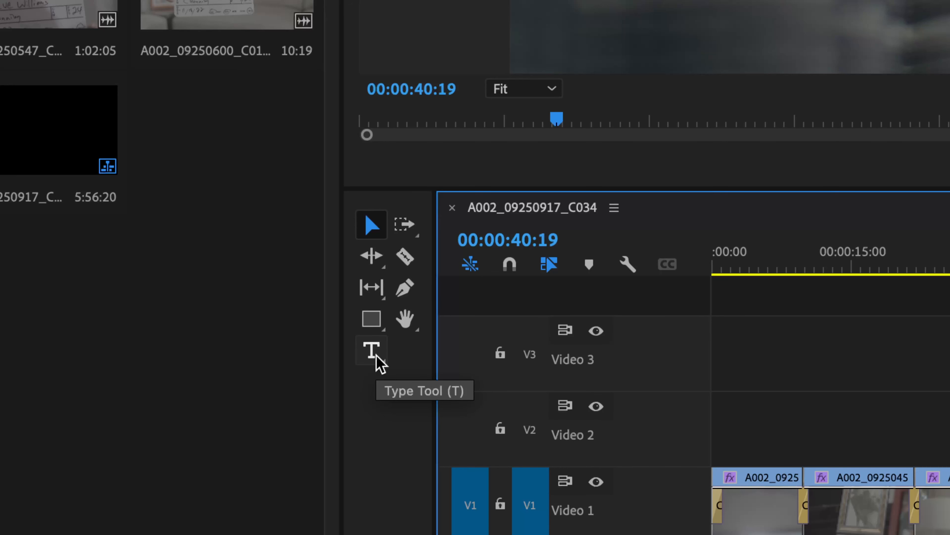
{"action": "mouse_move", "coordinate": [372, 361]}
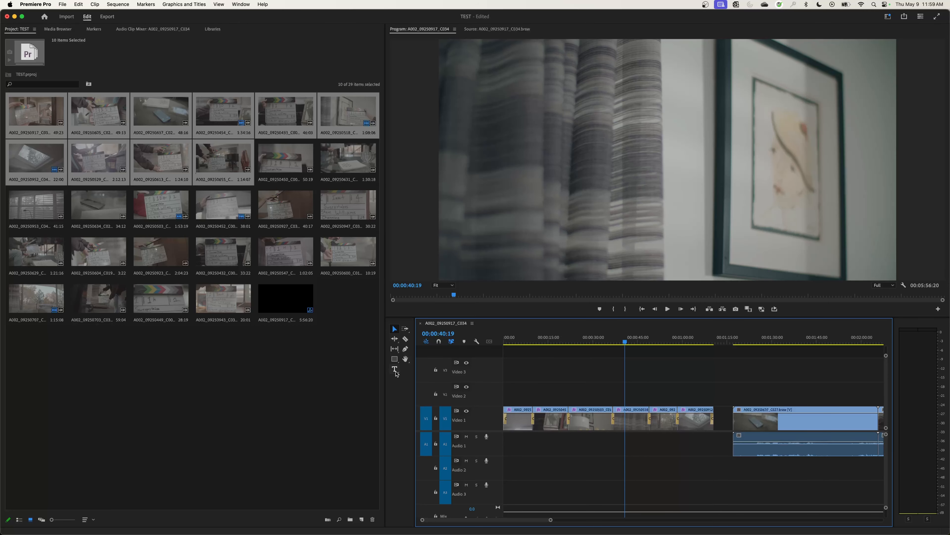
{"action": "mouse_move", "coordinate": [395, 374]}
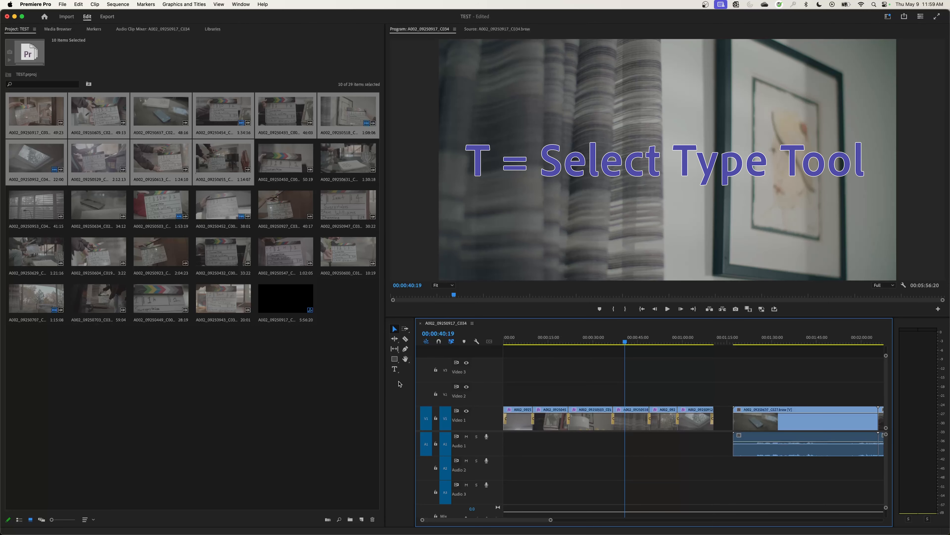
Start a new text graphic over the footage on Video 2 with the Type Tool.
{"action": "left_click", "coordinate": [394, 369]}
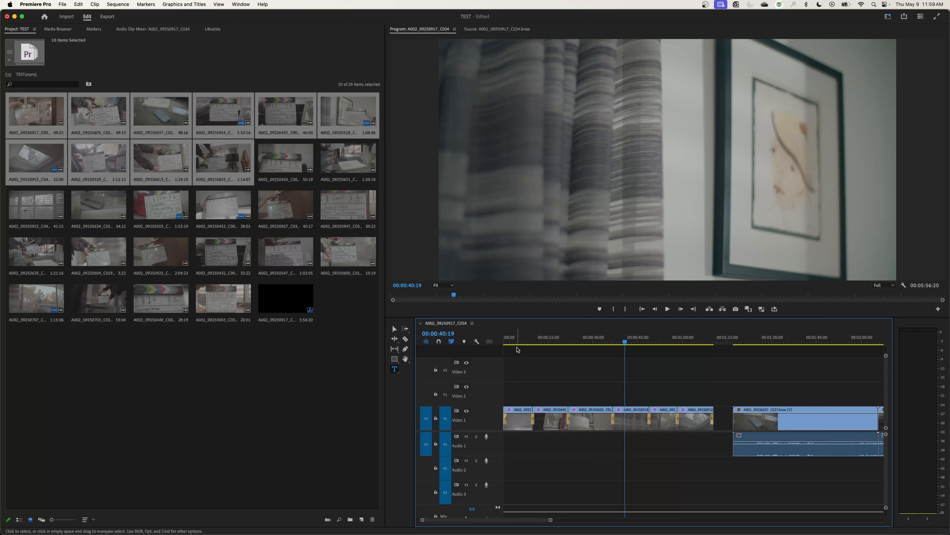
{"action": "mouse_move", "coordinate": [604, 167]}
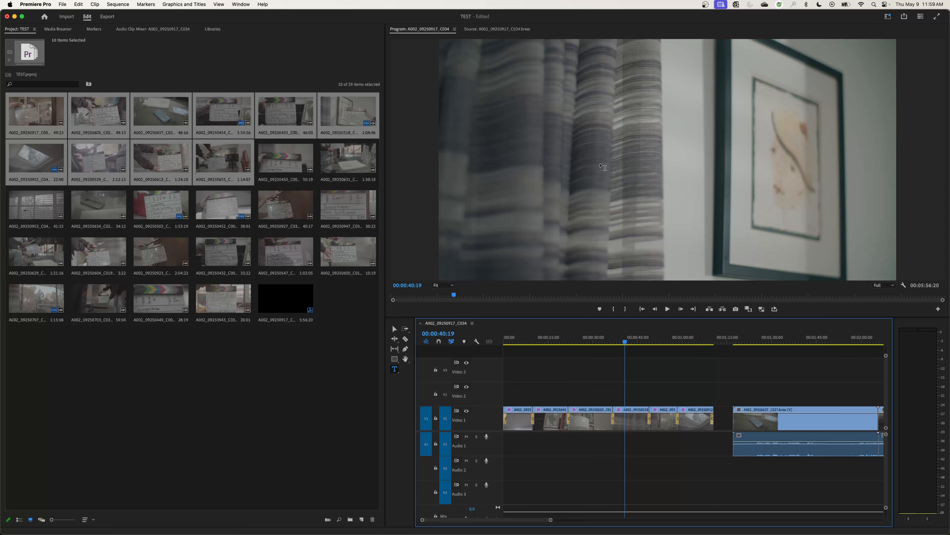
{"action": "mouse_move", "coordinate": [583, 154]}
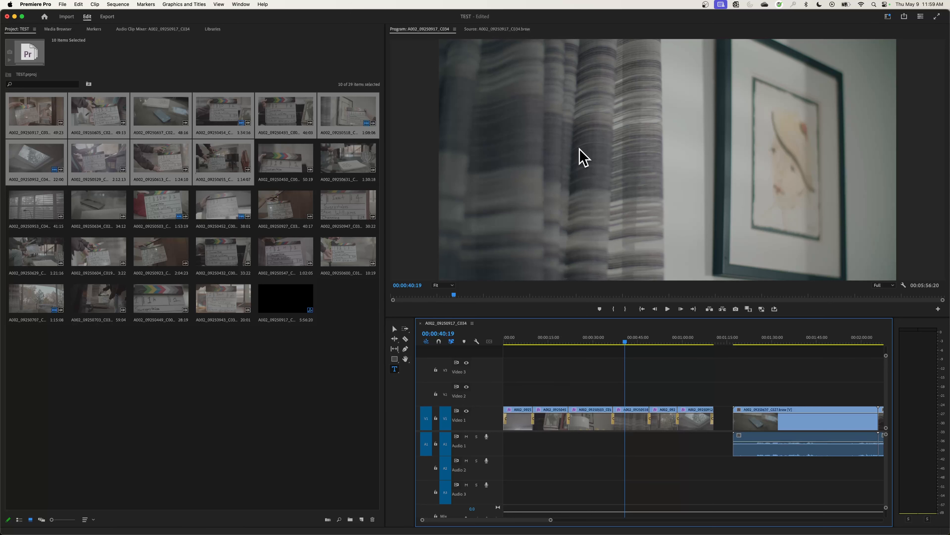
{"action": "left_click", "coordinate": [629, 342]}
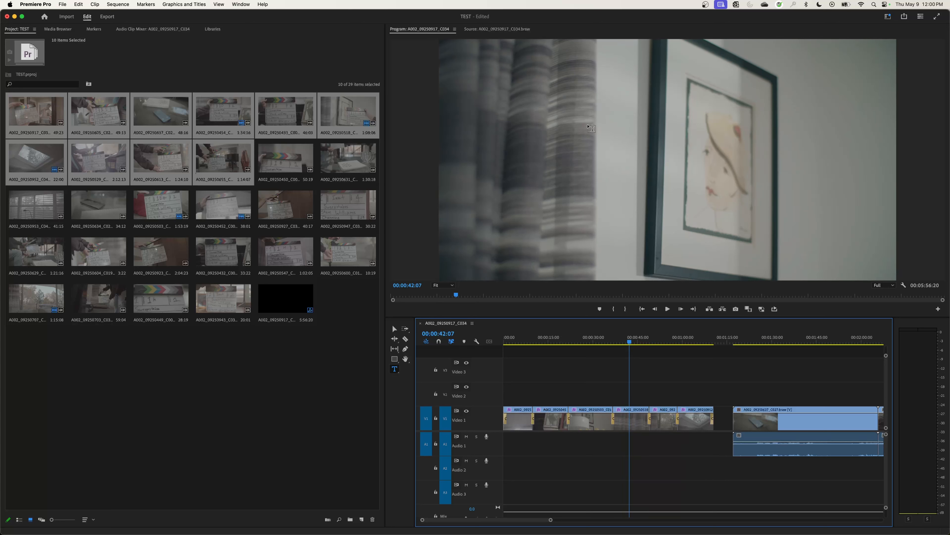
{"action": "mouse_move", "coordinate": [575, 146]}
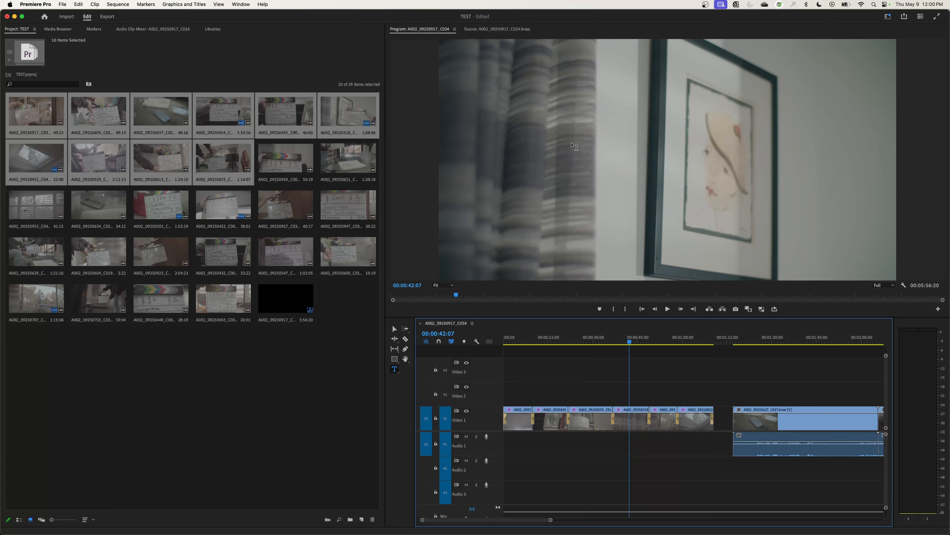
{"action": "mouse_move", "coordinate": [576, 147]}
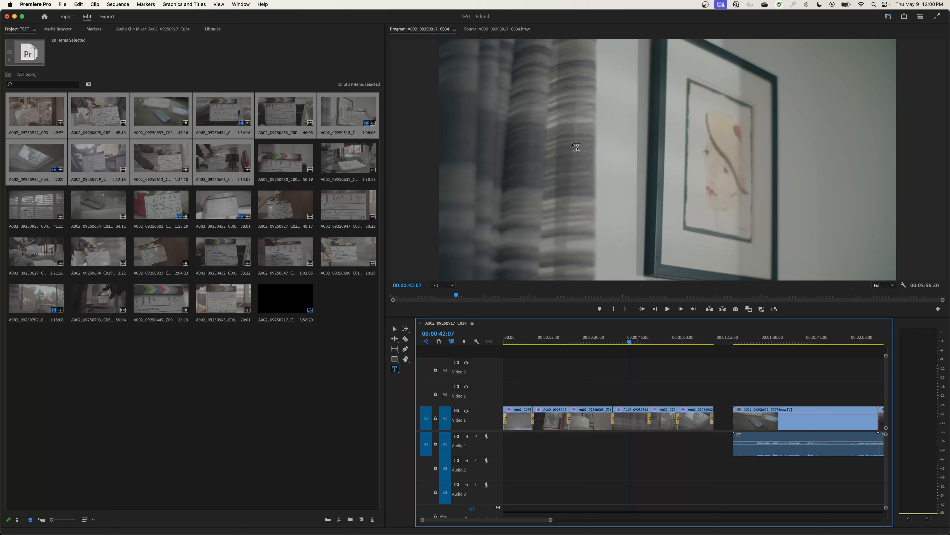
{"action": "mouse_move", "coordinate": [595, 160]}
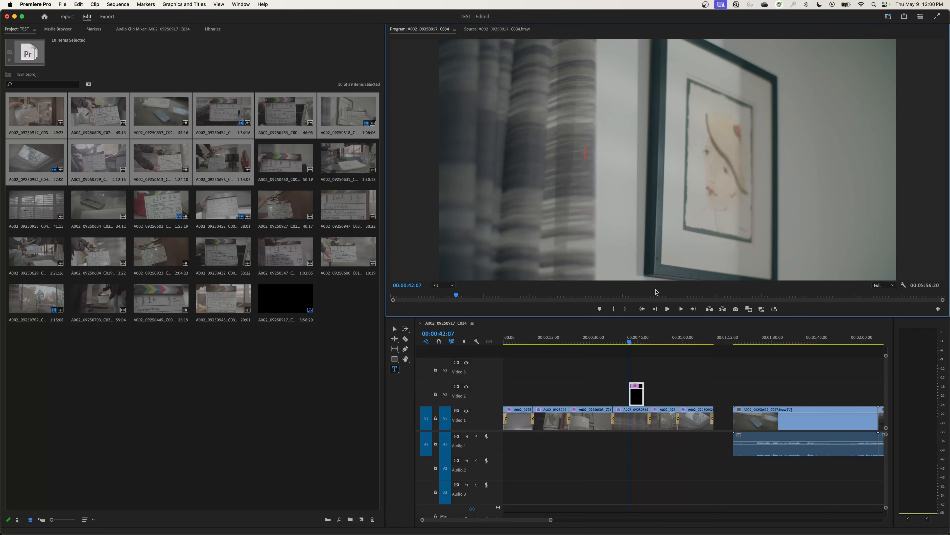
{"action": "mouse_move", "coordinate": [649, 326]}
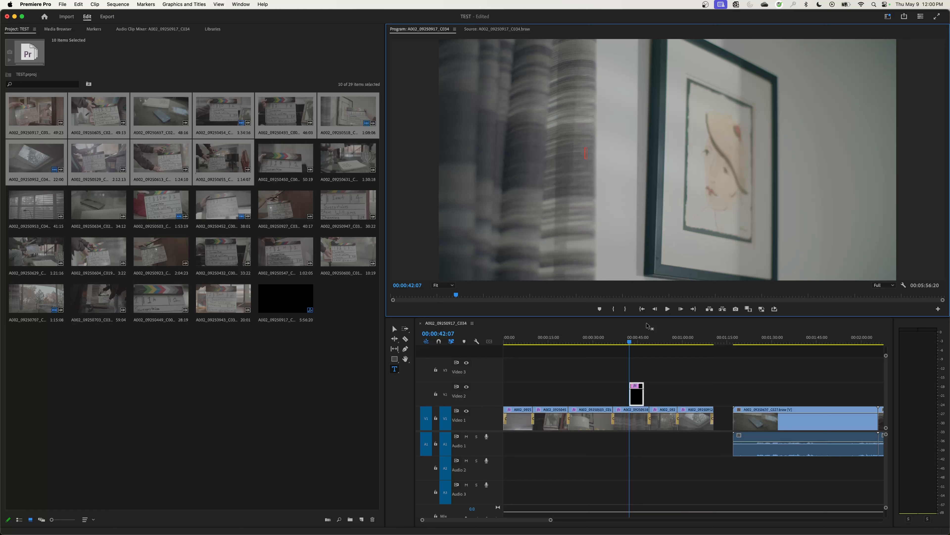
{"action": "mouse_move", "coordinate": [642, 326]}
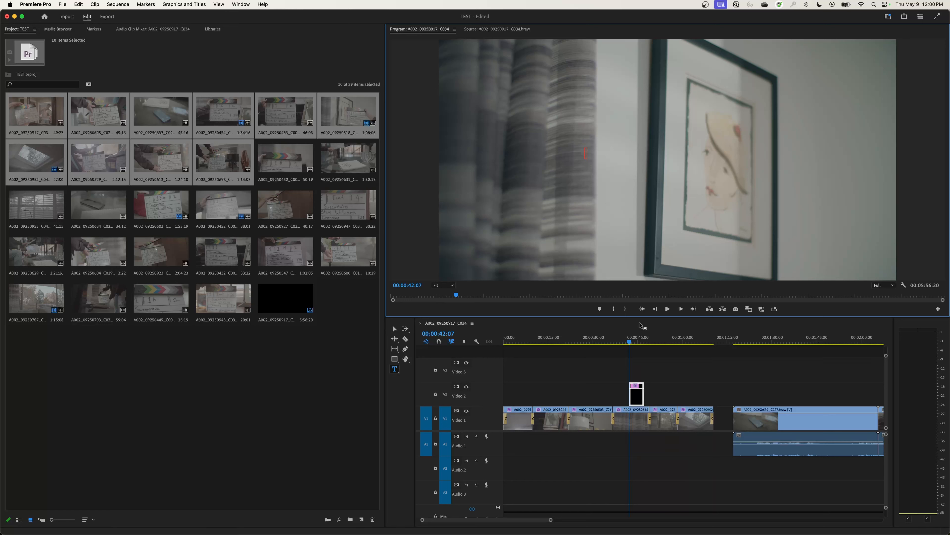
{"action": "mouse_move", "coordinate": [666, 407]}
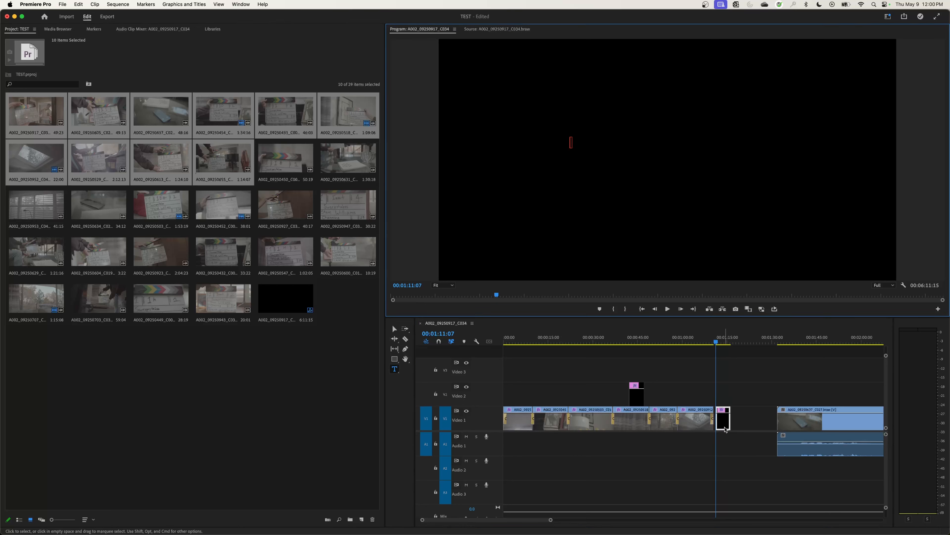
{"action": "mouse_move", "coordinate": [586, 228]}
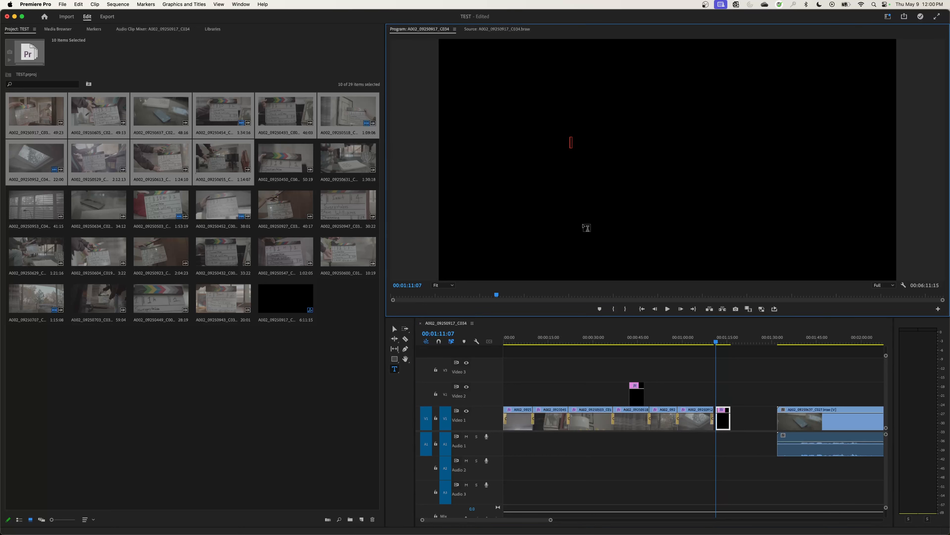
Enter the title text 'Summer Times' into the new graphic.
{"action": "type", "text": "Summer"}
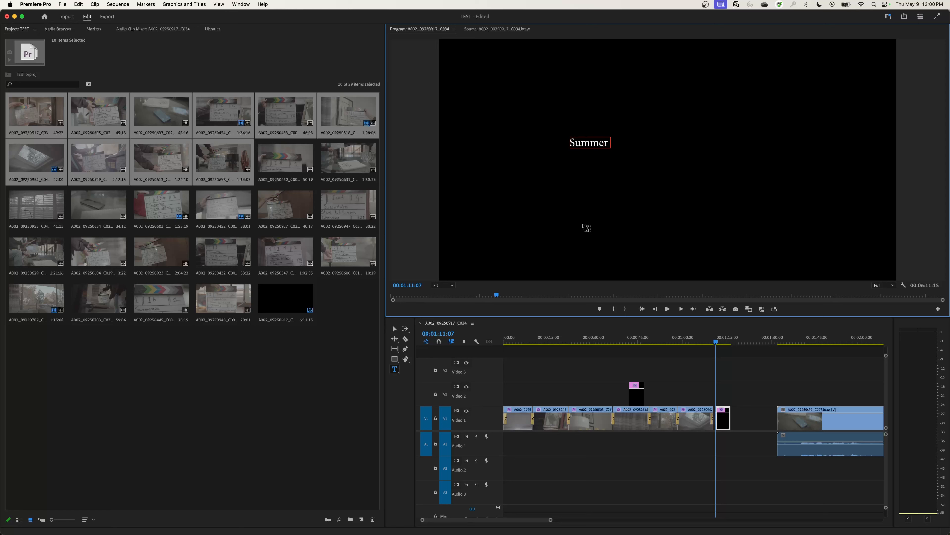
{"action": "type", "text": "Times"}
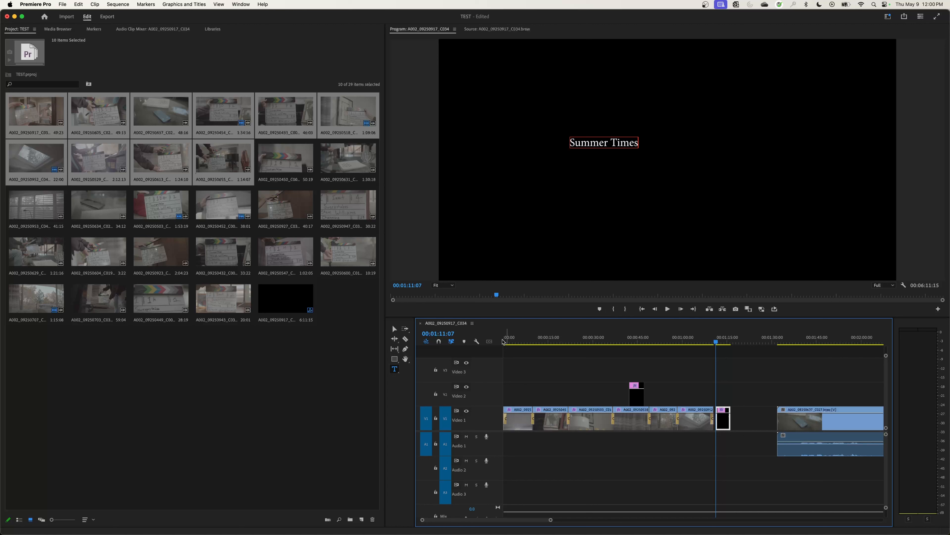
{"action": "mouse_move", "coordinate": [394, 329]}
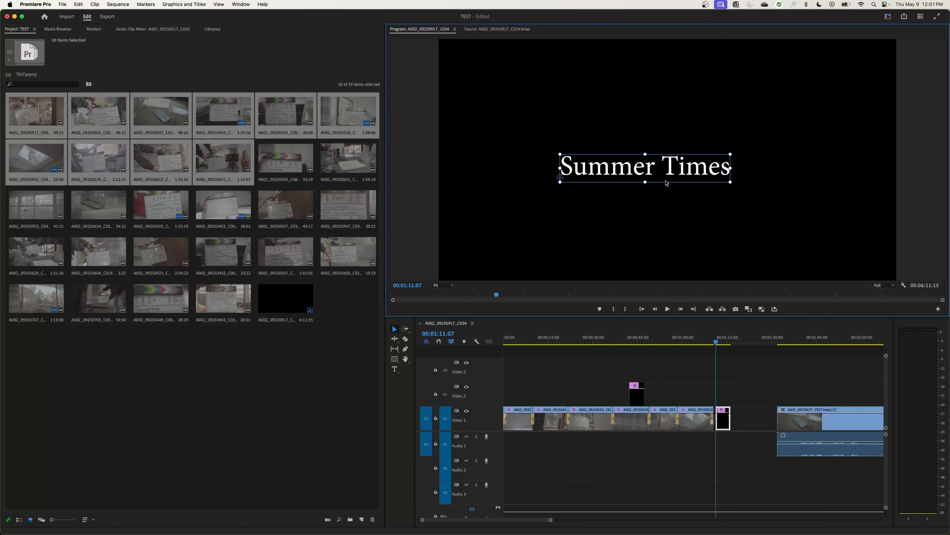
Move the title to the upper middle of the frame and preview it over the footage.
{"action": "left_click_drag", "start_coordinate": [644, 165], "coordinate": [706, 188]}
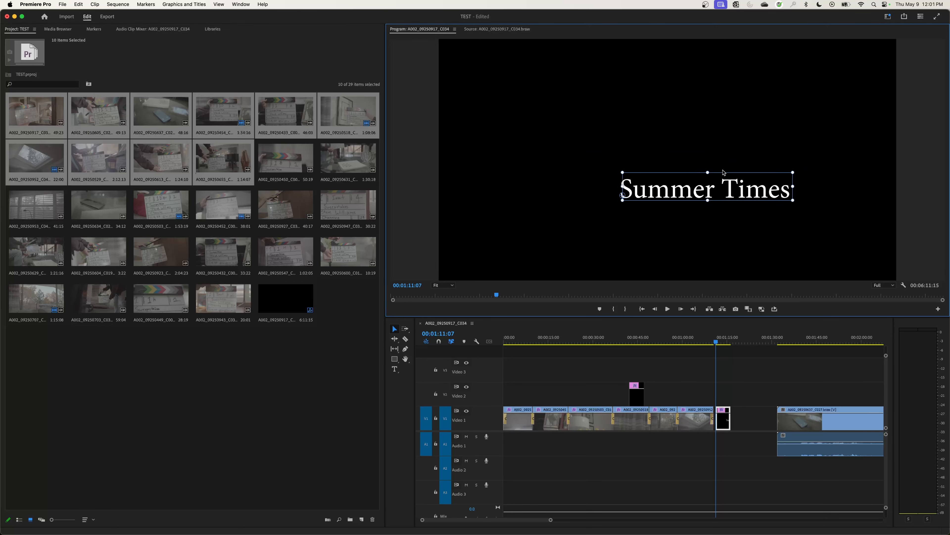
{"action": "left_click_drag", "start_coordinate": [706, 188], "coordinate": [667, 144]}
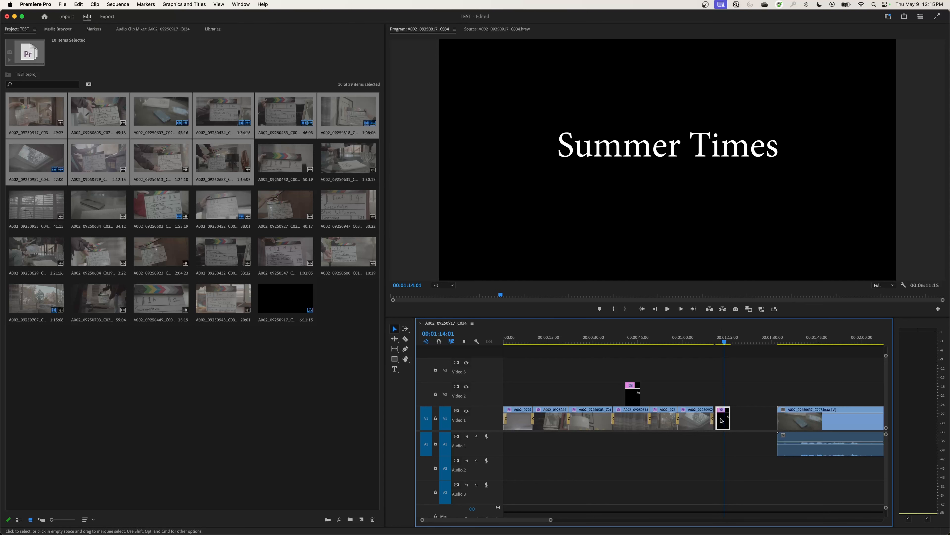
{"action": "left_click", "coordinate": [630, 342]}
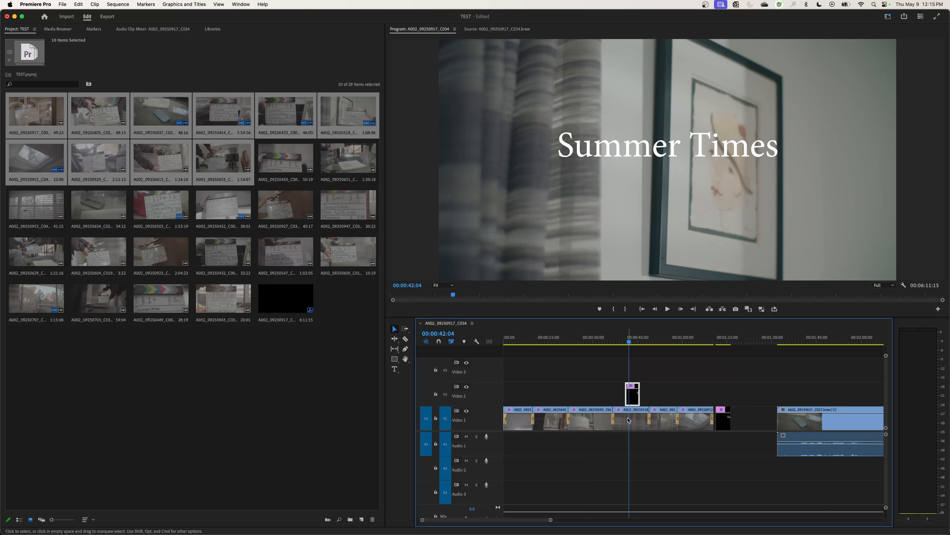
{"action": "mouse_move", "coordinate": [632, 399]}
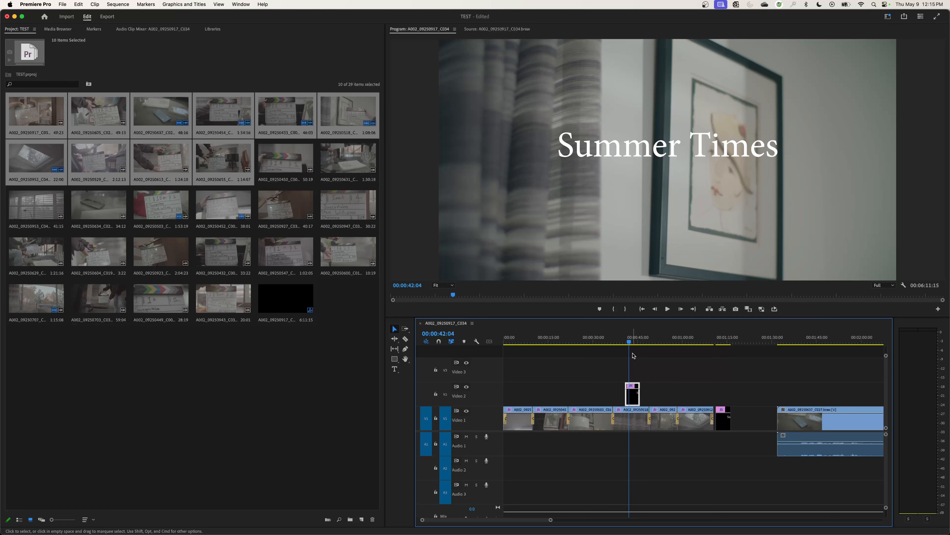
{"action": "mouse_move", "coordinate": [721, 340]}
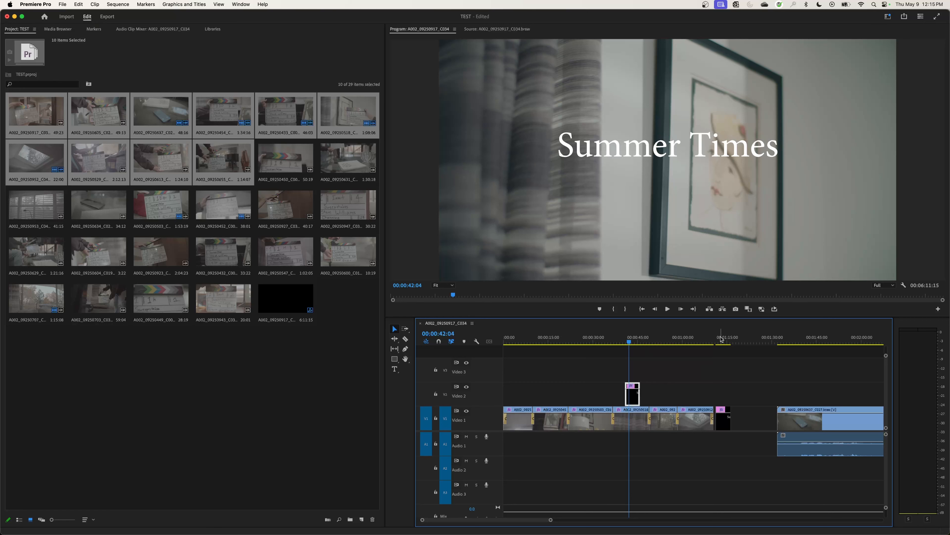
{"action": "left_click", "coordinate": [721, 337]}
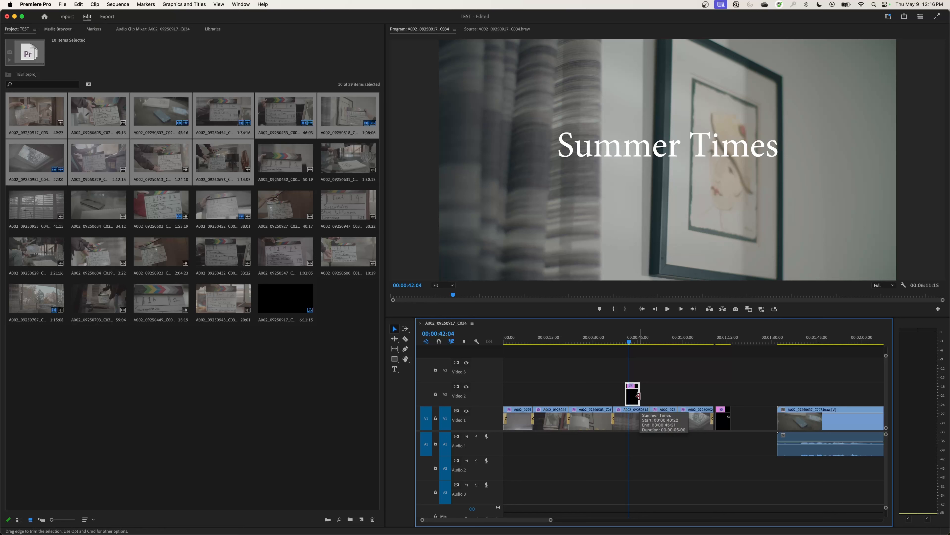
Extend the title clip's end on Video 2 so it runs to about 00:00:54:15.
{"action": "left_click_drag", "start_coordinate": [637, 394], "coordinate": [645, 395]}
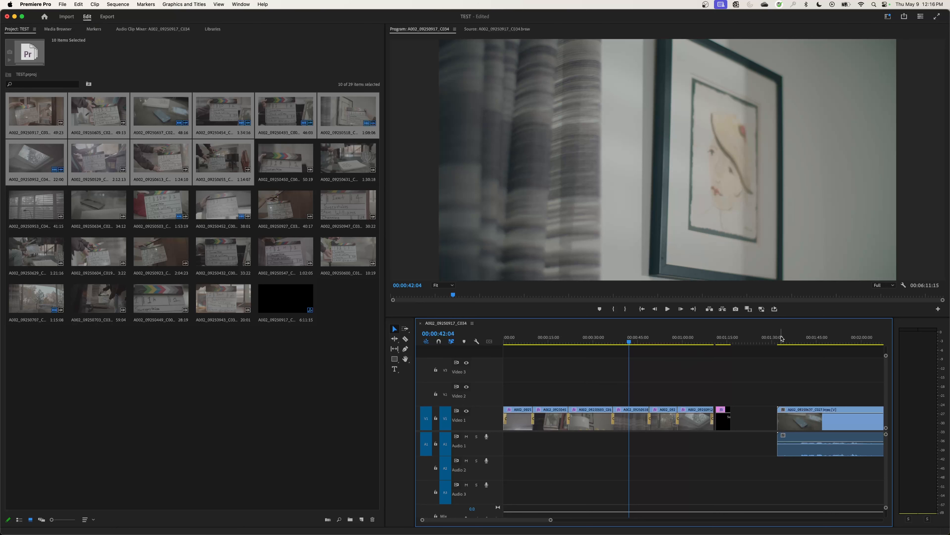
{"action": "left_click", "coordinate": [793, 337]}
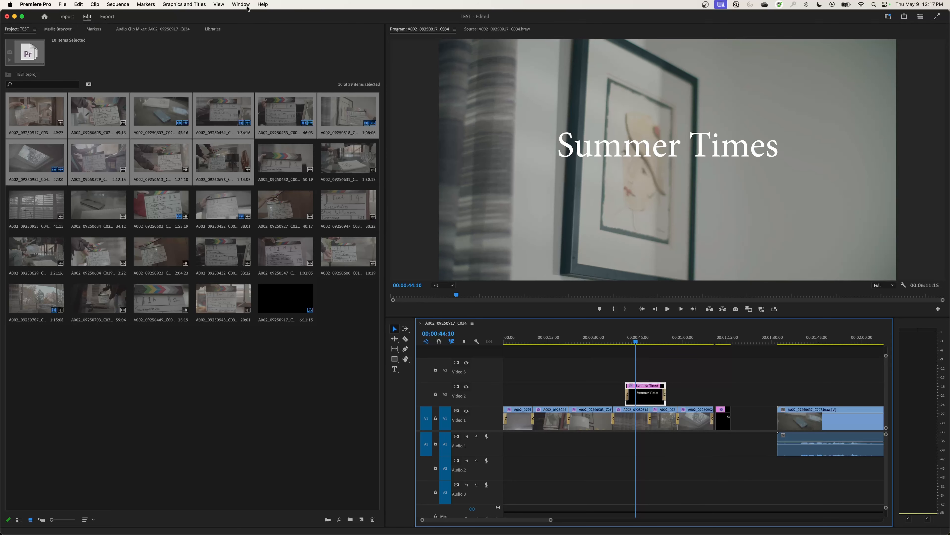
Select the title clip and show its Edit properties in Essential Graphics.
{"action": "left_click", "coordinate": [241, 4]}
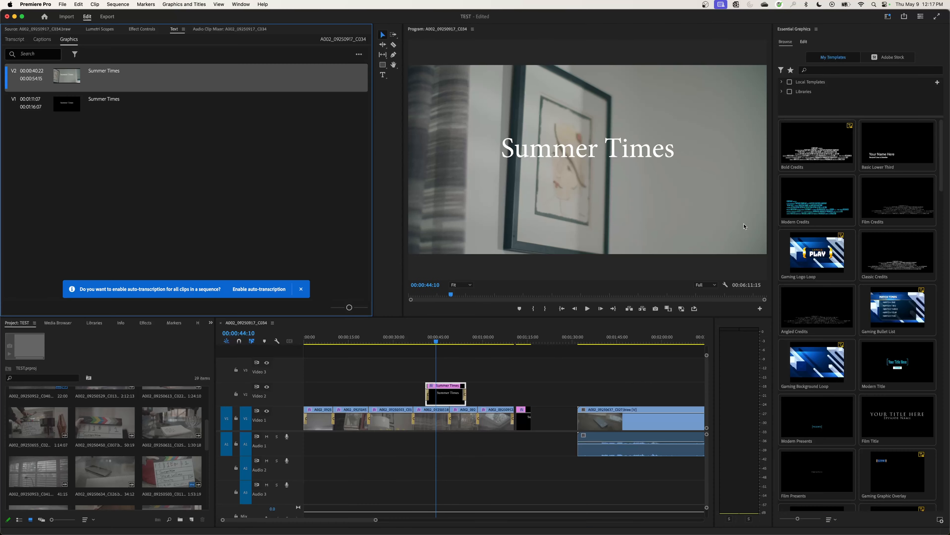
{"action": "mouse_move", "coordinate": [630, 326]}
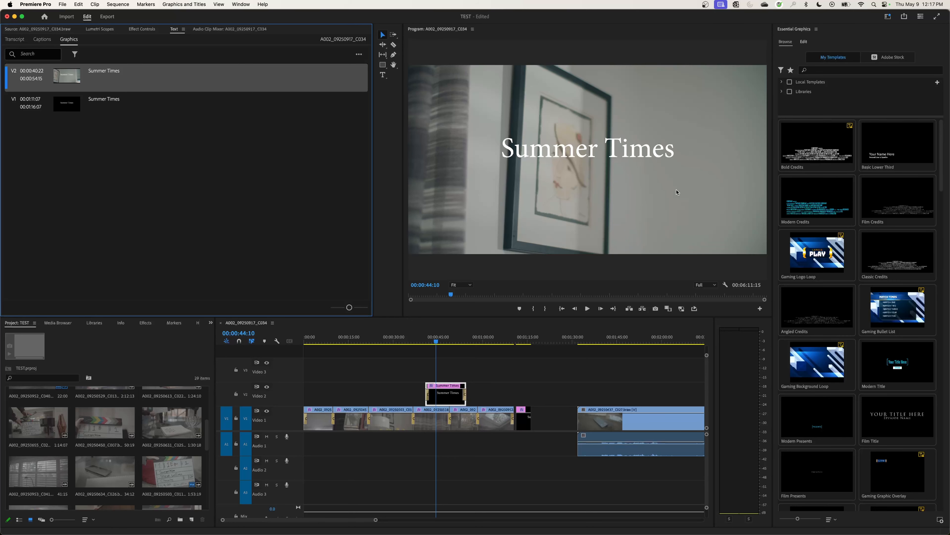
{"action": "left_click", "coordinate": [446, 392]}
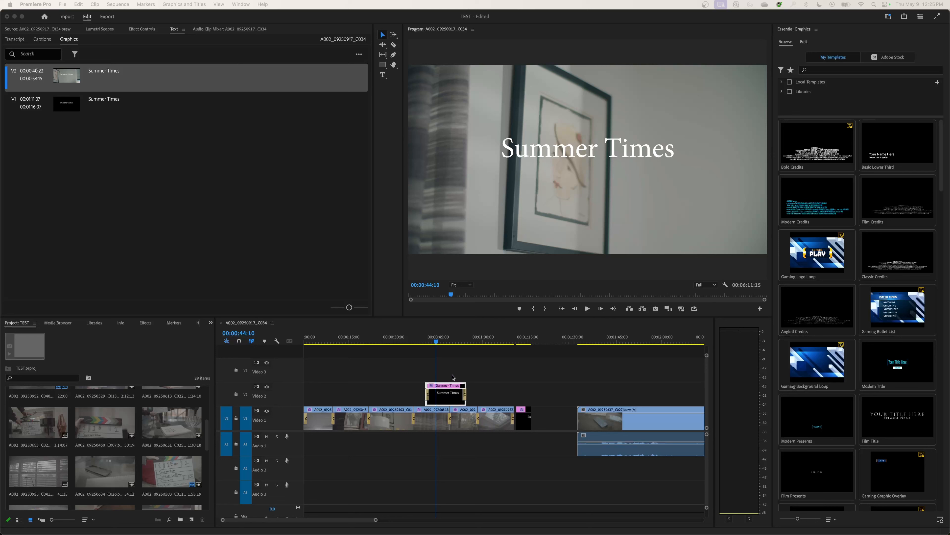
{"action": "mouse_move", "coordinate": [656, 240]}
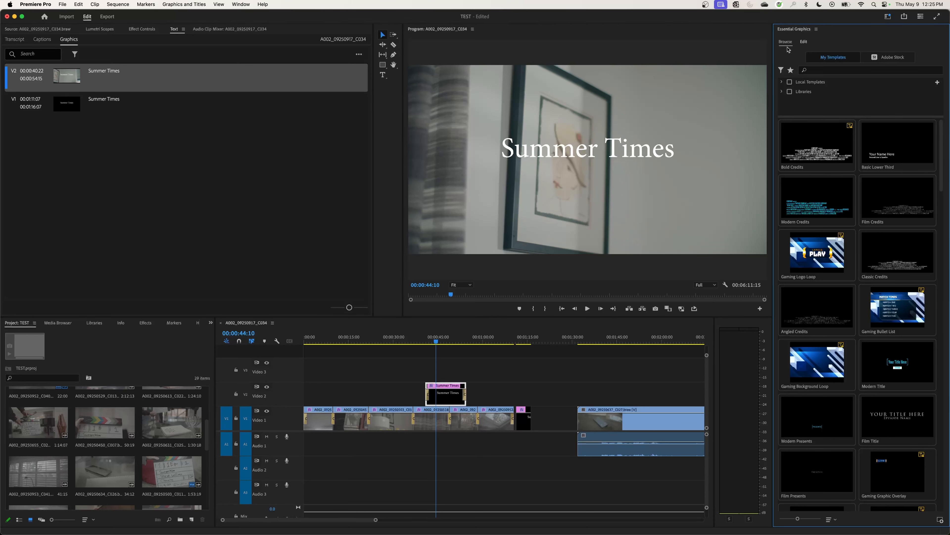
{"action": "mouse_move", "coordinate": [814, 68]}
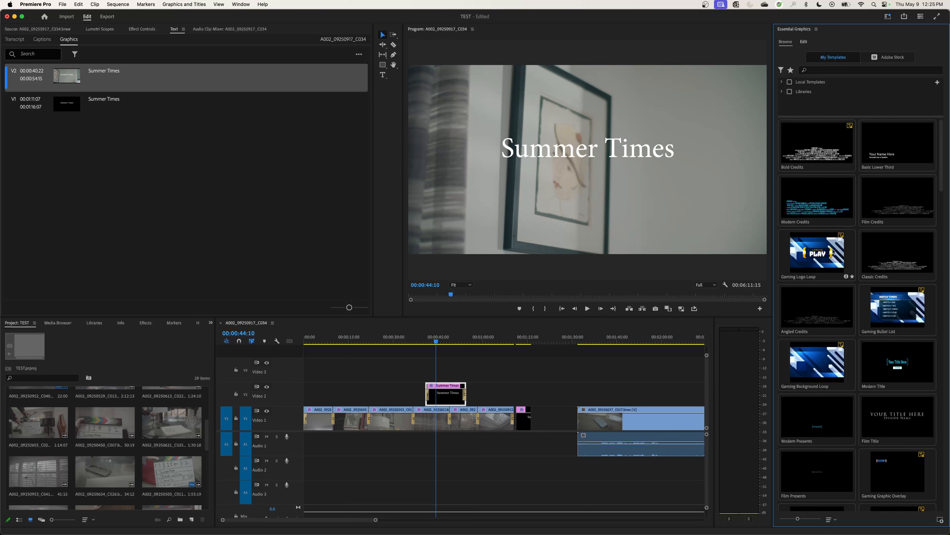
{"action": "mouse_move", "coordinate": [799, 364]}
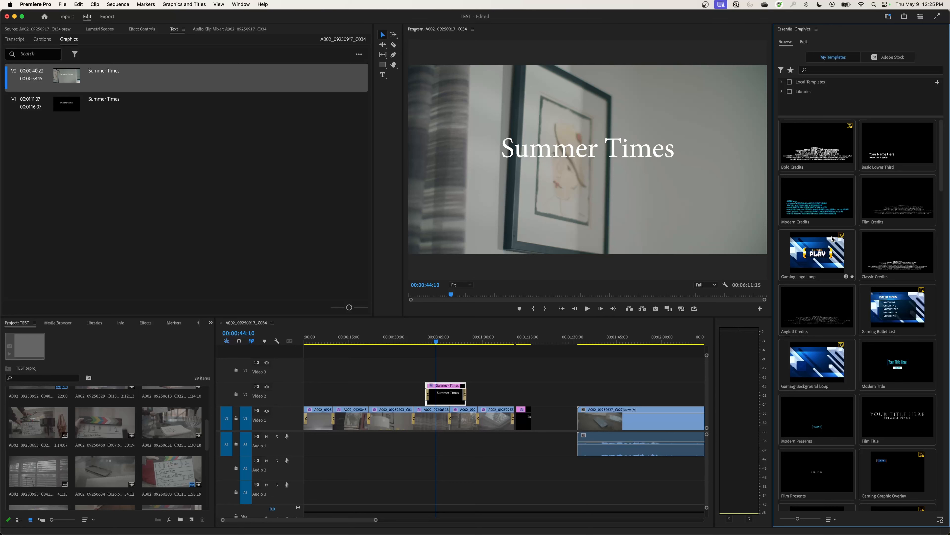
{"action": "left_click", "coordinate": [804, 41]}
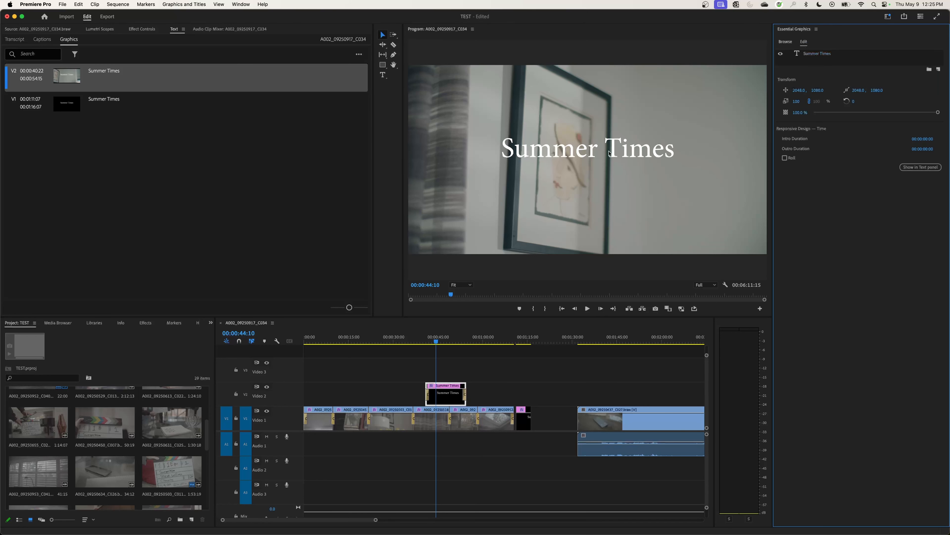
Split the title onto two lines, 'Summer' above 'Times'.
{"action": "left_click", "coordinate": [586, 147]}
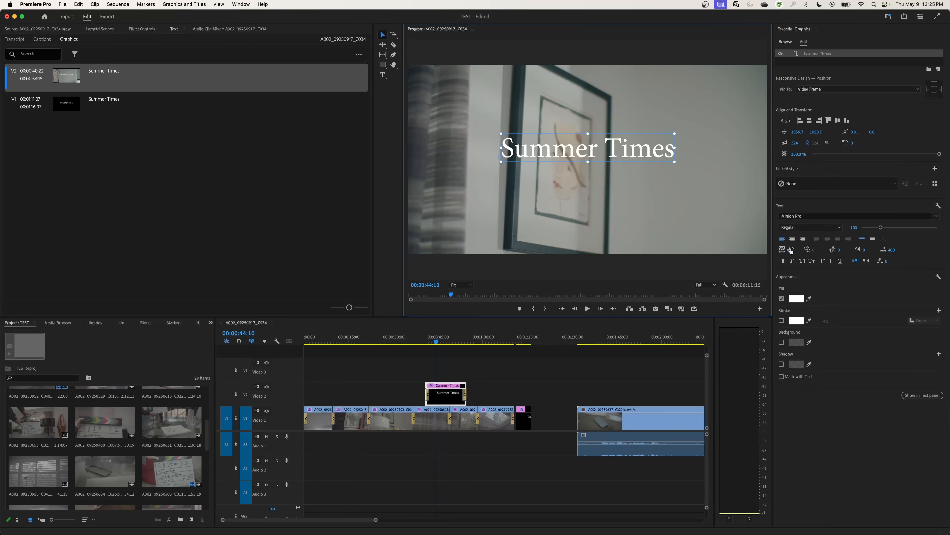
{"action": "mouse_move", "coordinate": [790, 248]}
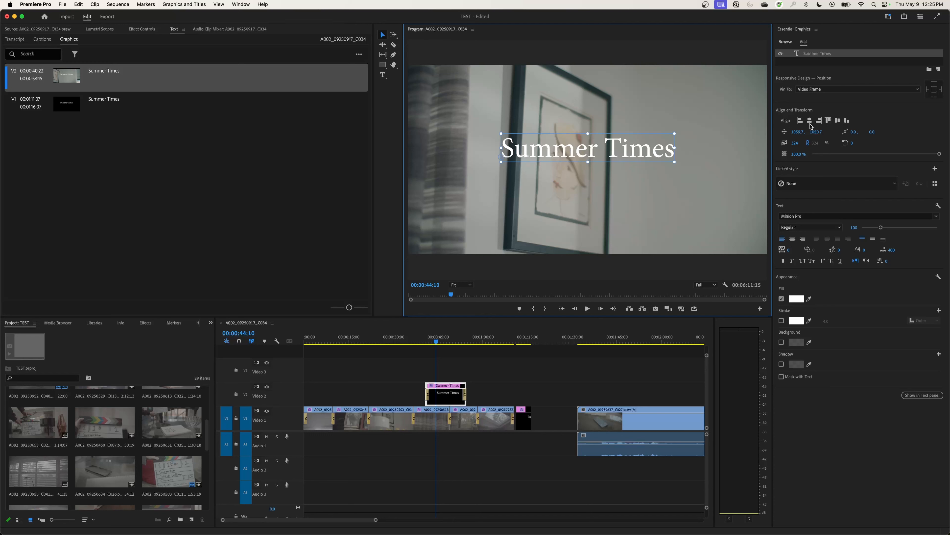
{"action": "mouse_move", "coordinate": [668, 192]}
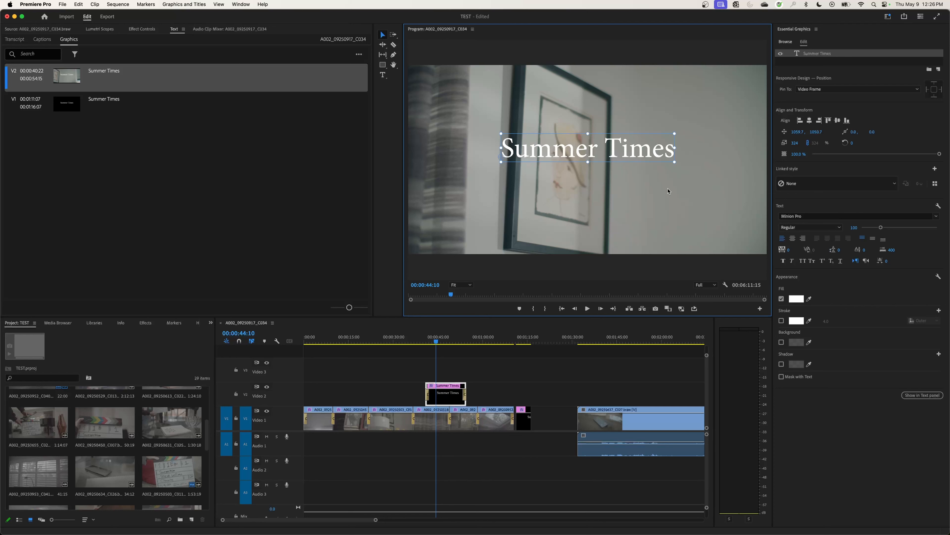
{"action": "left_click", "coordinate": [383, 74]}
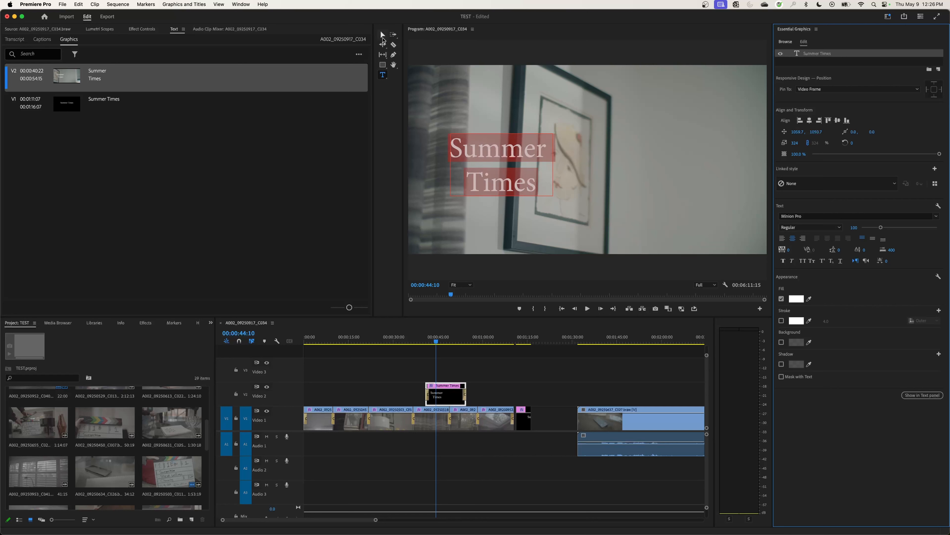
Reposition the two-line title and align it to the horizontal centre of the frame.
{"action": "left_click", "coordinate": [381, 35]}
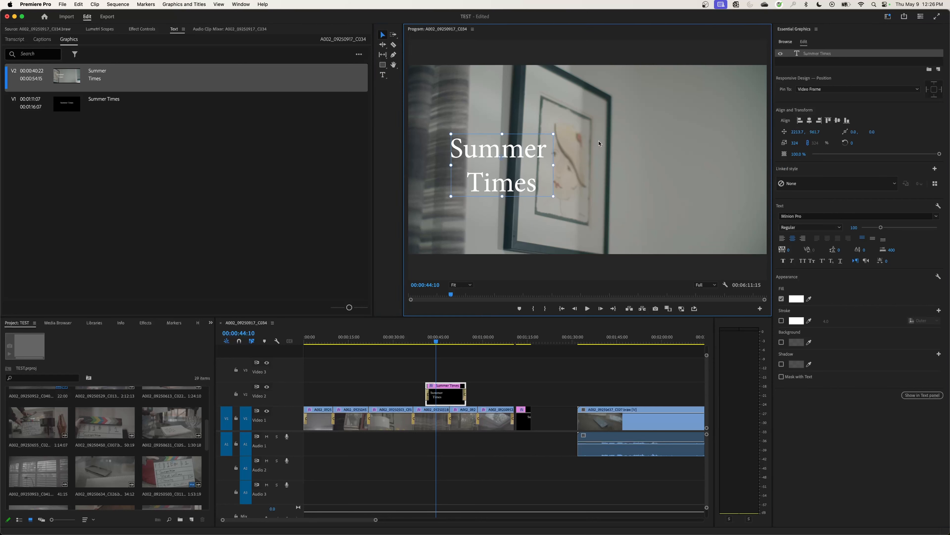
{"action": "left_click_drag", "start_coordinate": [499, 164], "coordinate": [602, 156]}
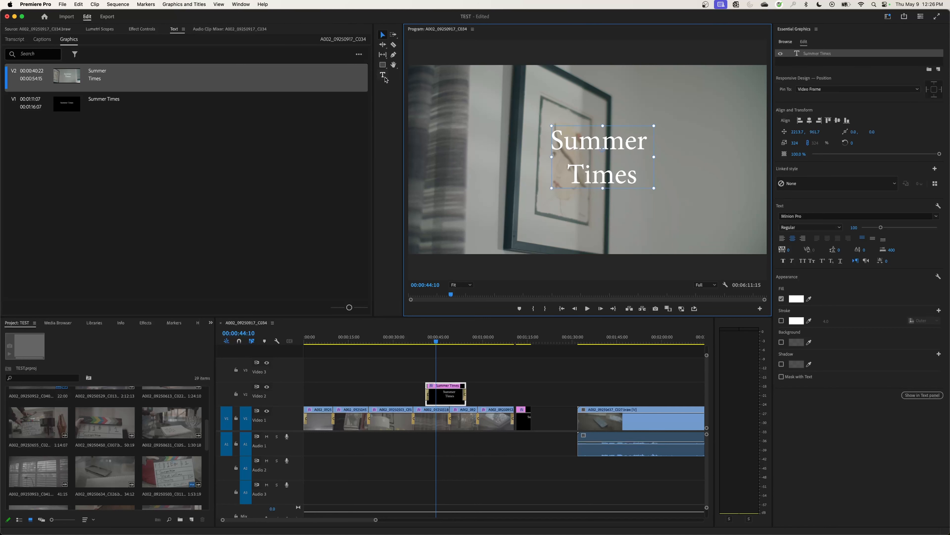
{"action": "left_click", "coordinate": [382, 75]}
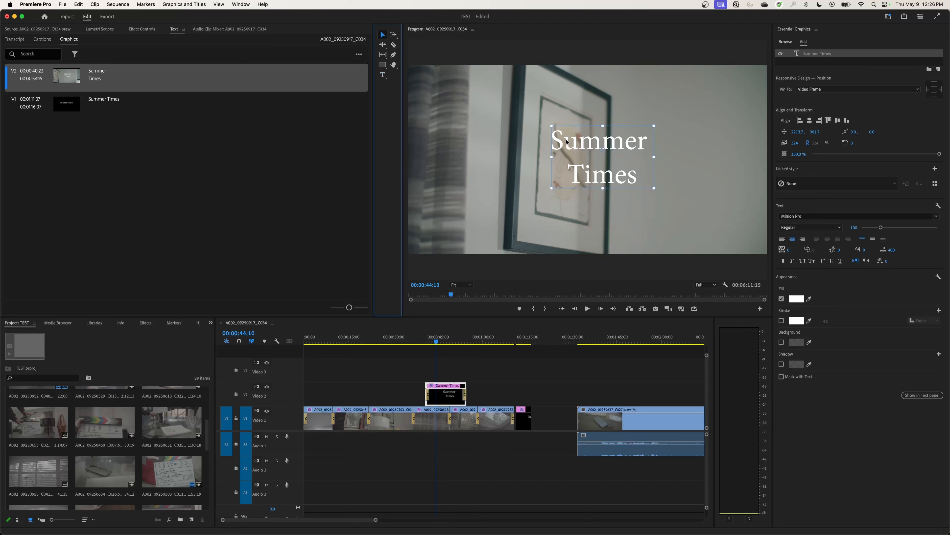
{"action": "left_click_drag", "start_coordinate": [602, 156], "coordinate": [591, 178]}
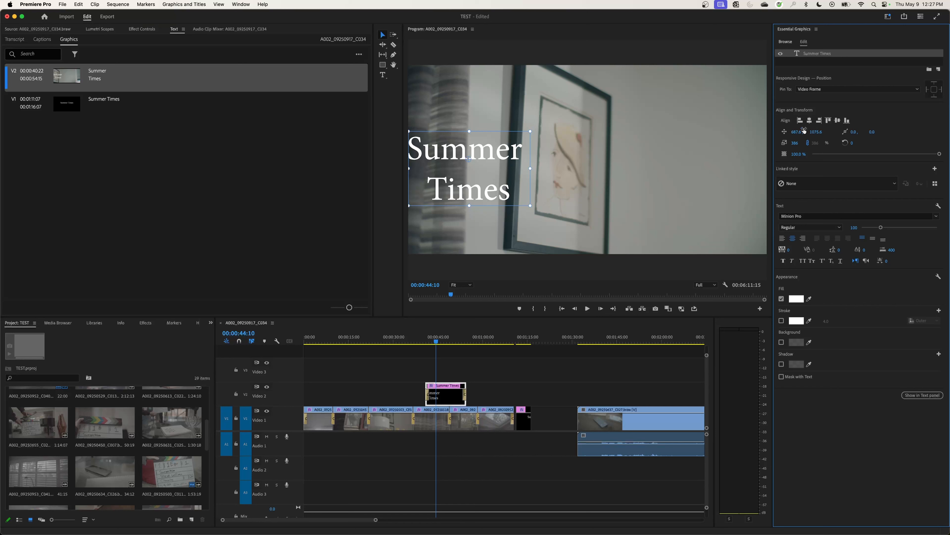
{"action": "left_click", "coordinate": [828, 120]}
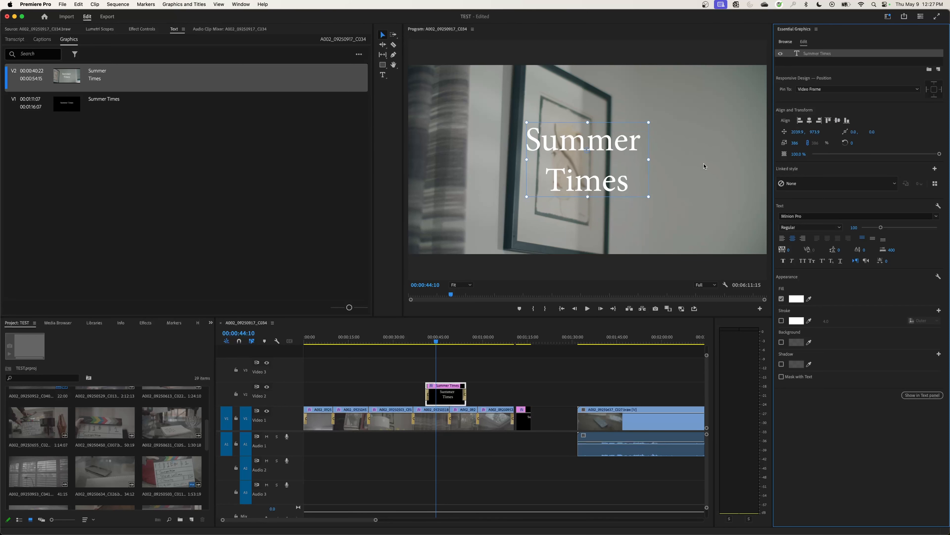
{"action": "mouse_move", "coordinate": [886, 217]}
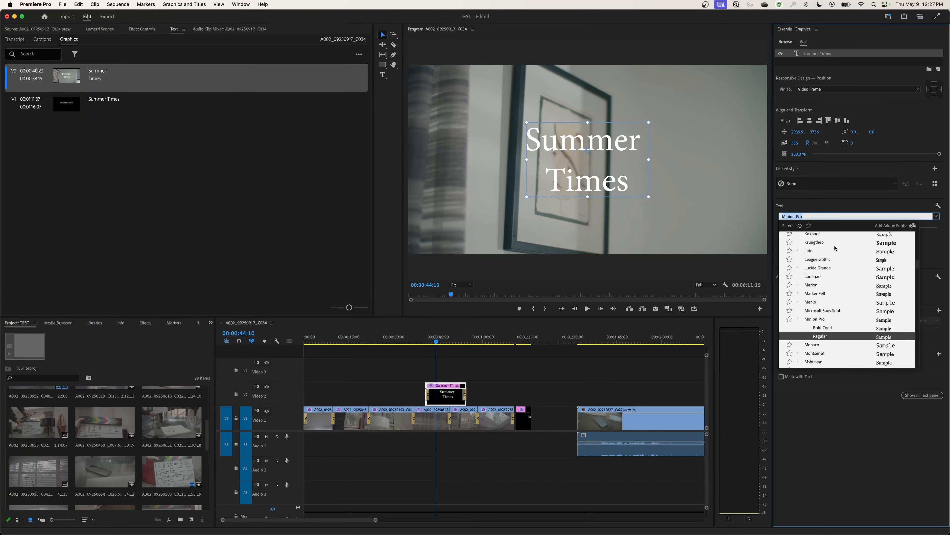
Try Krungthep, then set the title font to Herculanum at size 128.
{"action": "left_click", "coordinate": [814, 242]}
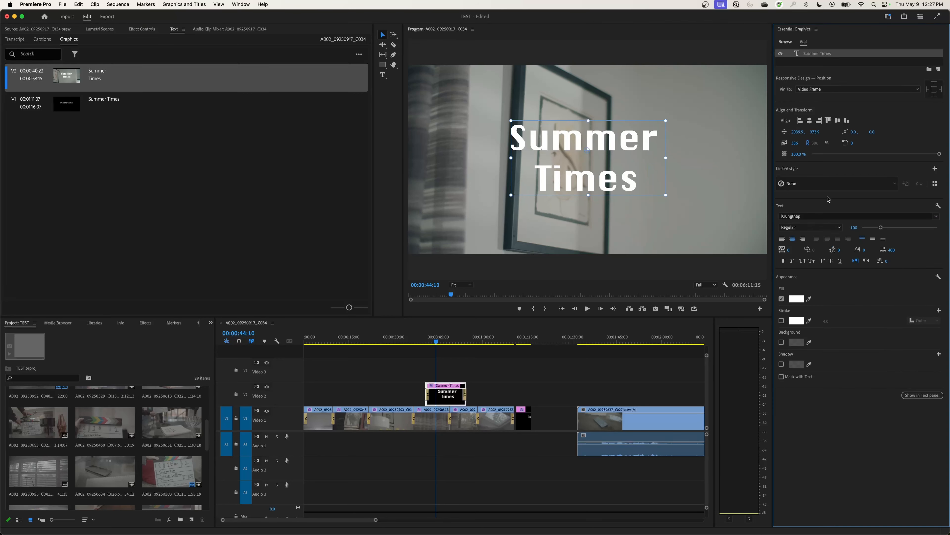
{"action": "left_click", "coordinate": [810, 216]}
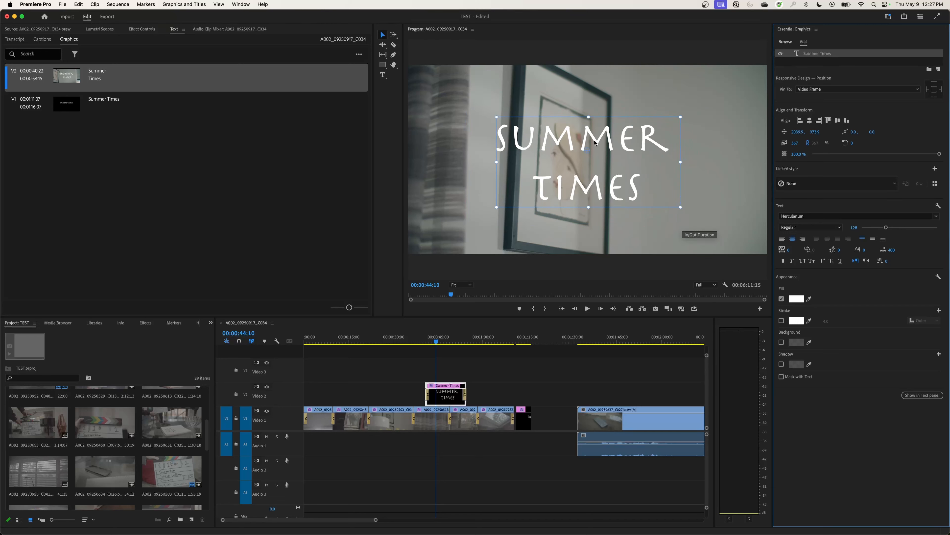
{"action": "mouse_move", "coordinate": [808, 272]}
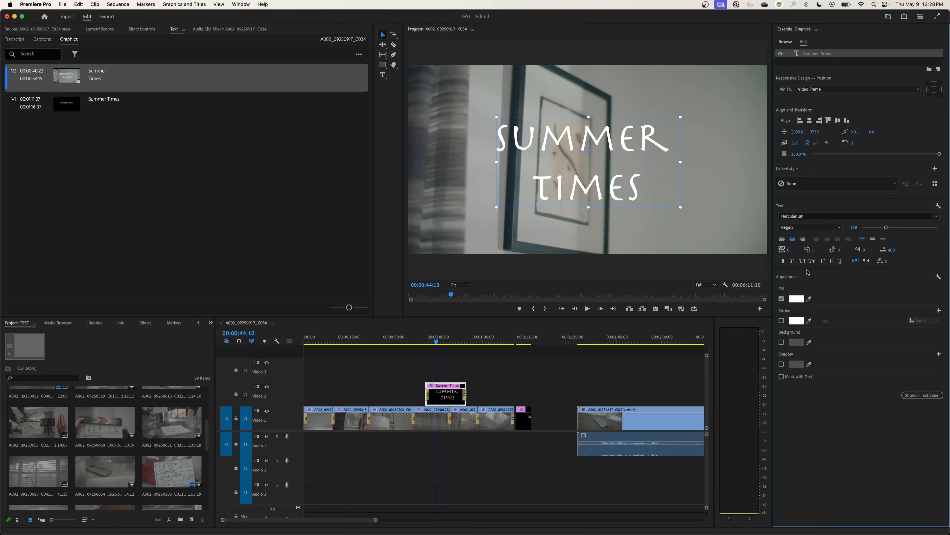
Change the title's fill colour to bright yellow.
{"action": "left_click", "coordinate": [797, 298]}
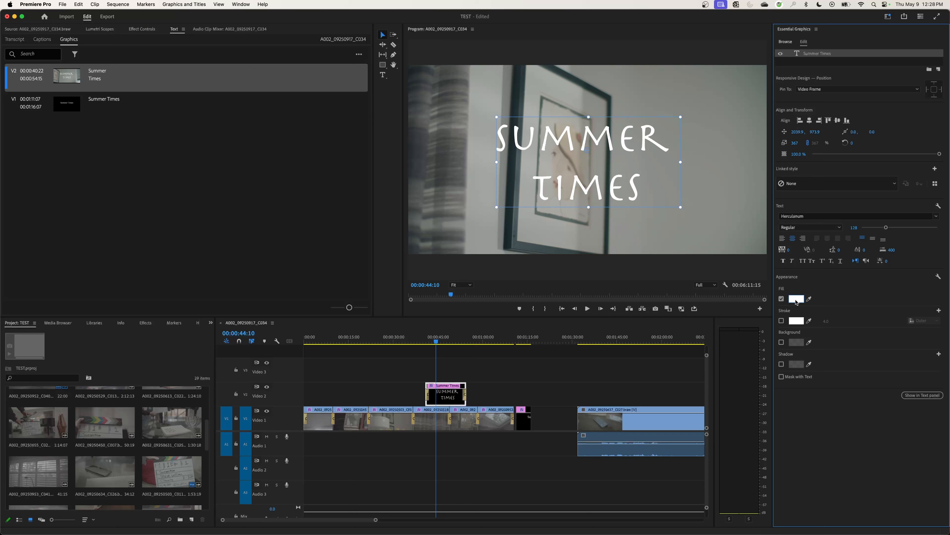
{"action": "left_click", "coordinate": [796, 298]}
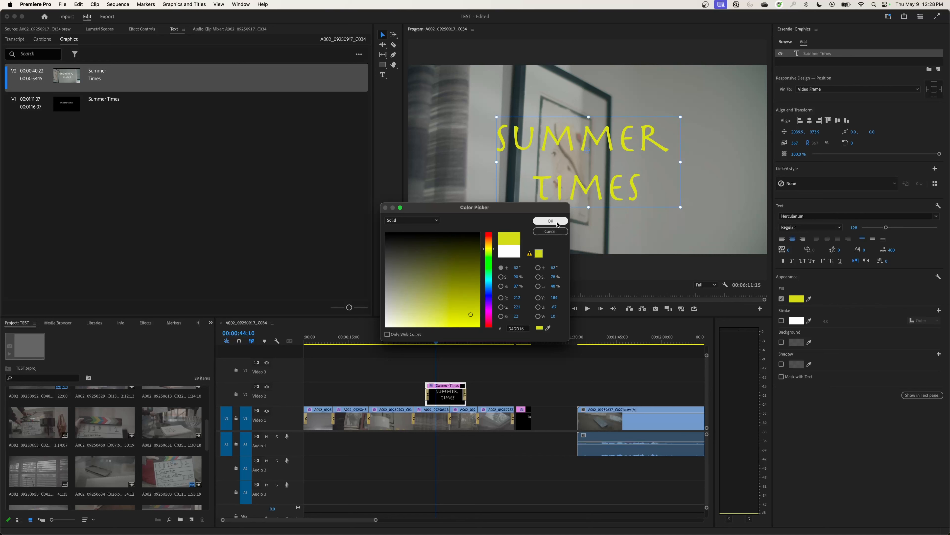
{"action": "left_click", "coordinate": [549, 220]}
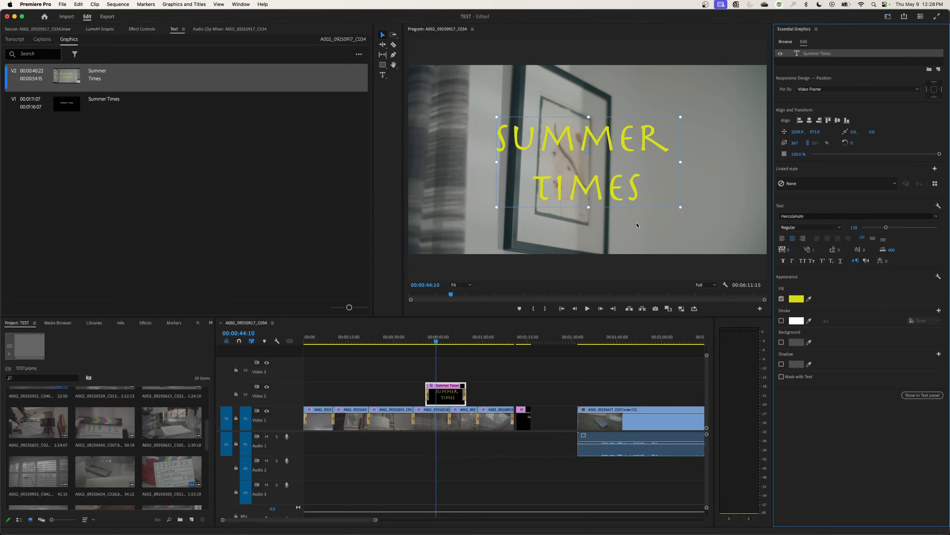
{"action": "mouse_move", "coordinate": [819, 325]}
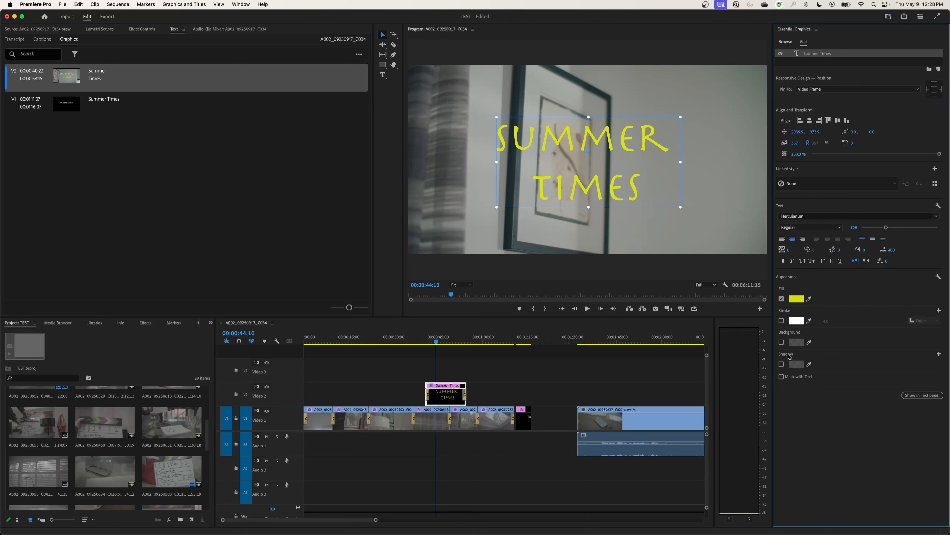
Try a black drop shadow at about 90% opacity with larger size and softer blur.
{"action": "left_click", "coordinate": [781, 363]}
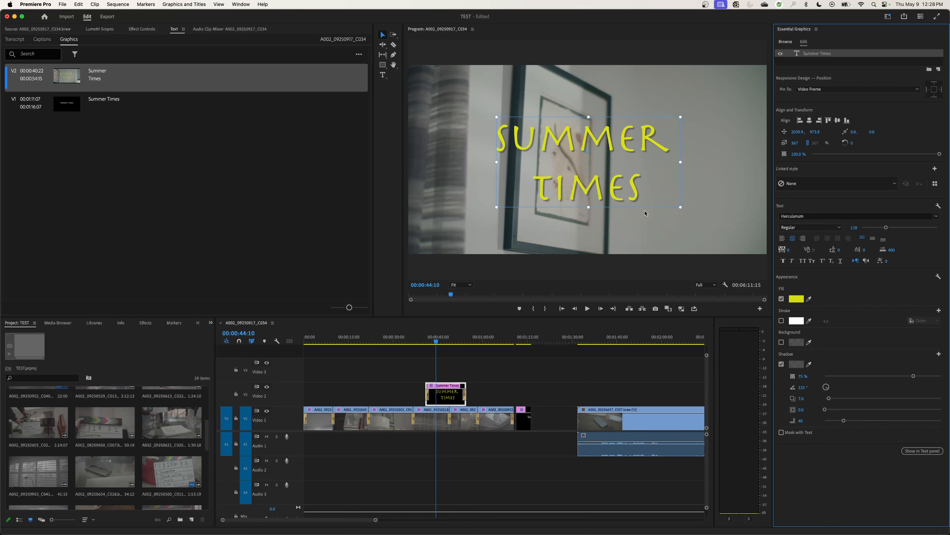
{"action": "left_click_drag", "start_coordinate": [913, 376], "coordinate": [931, 376]}
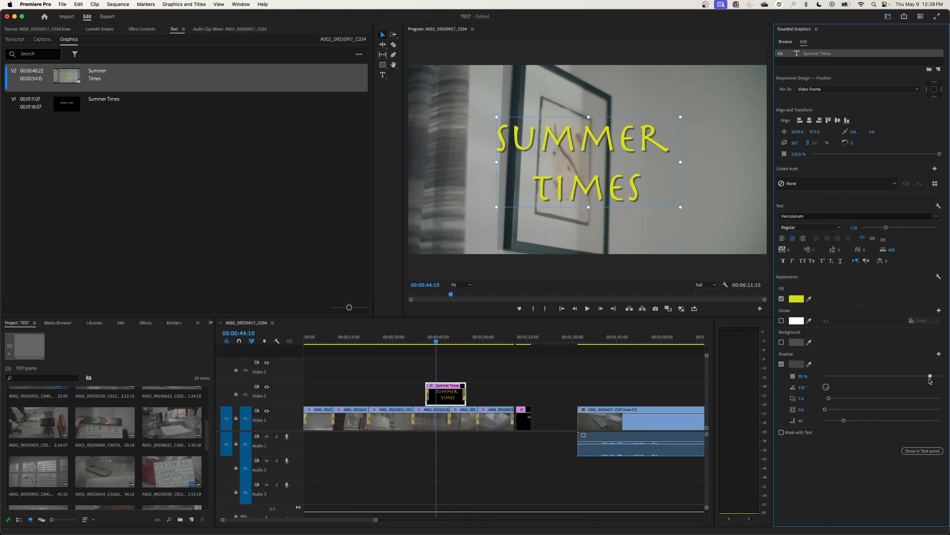
{"action": "left_click", "coordinate": [797, 364]}
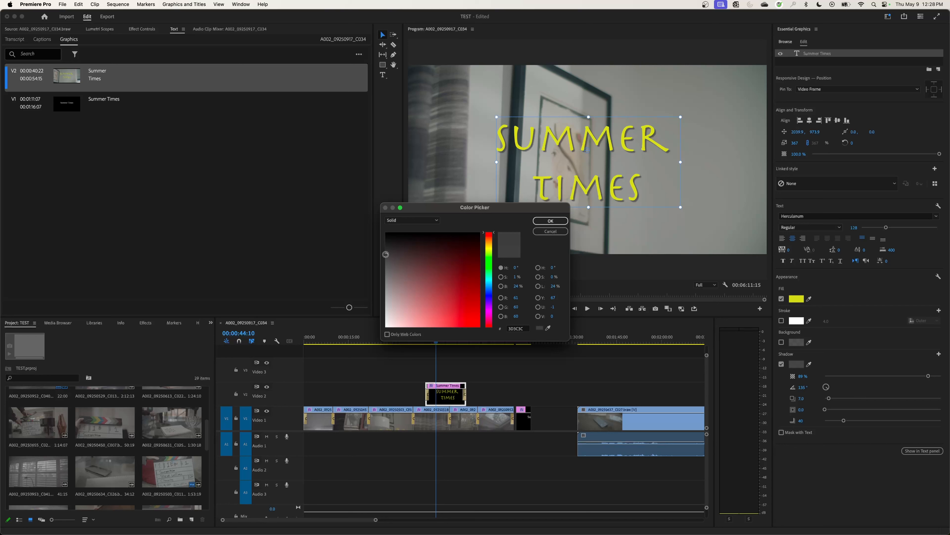
{"action": "left_click", "coordinate": [386, 234]}
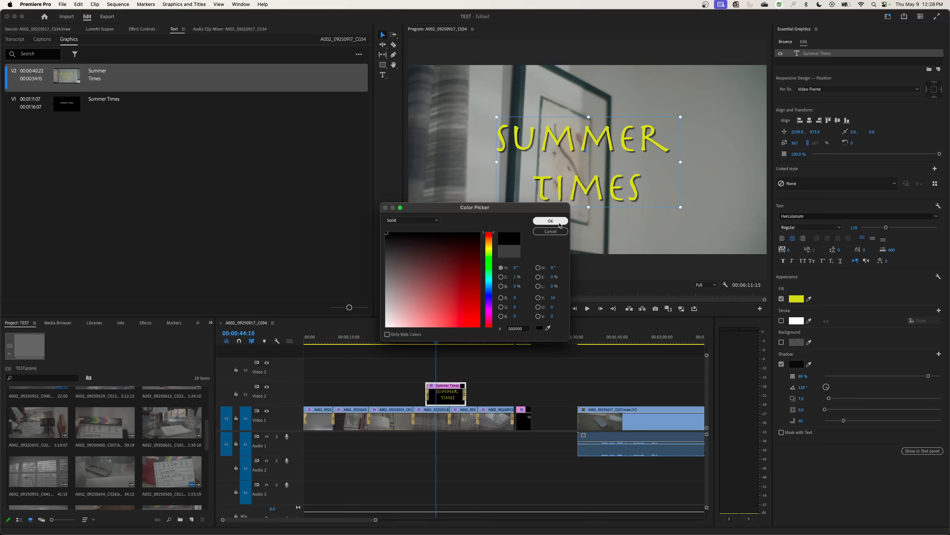
{"action": "left_click", "coordinate": [549, 219]}
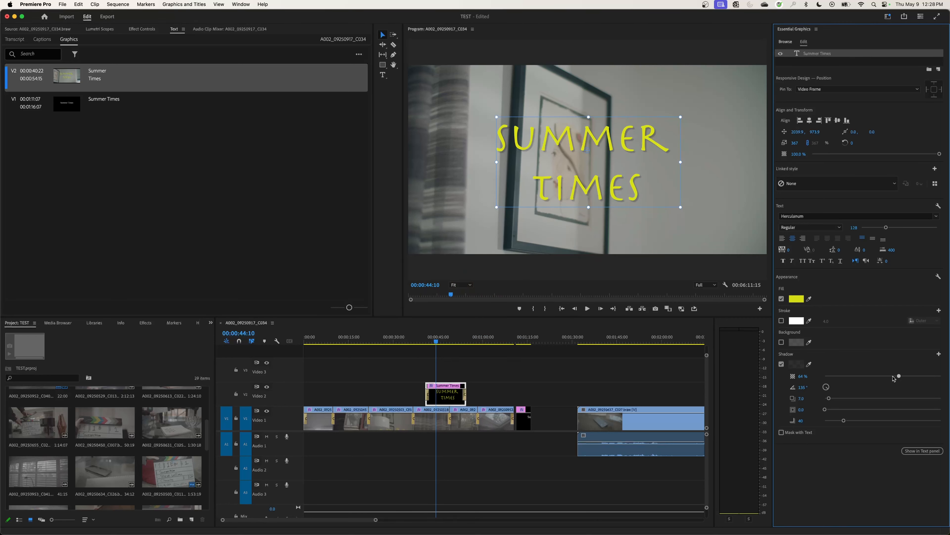
{"action": "left_click_drag", "start_coordinate": [899, 376], "coordinate": [918, 376]}
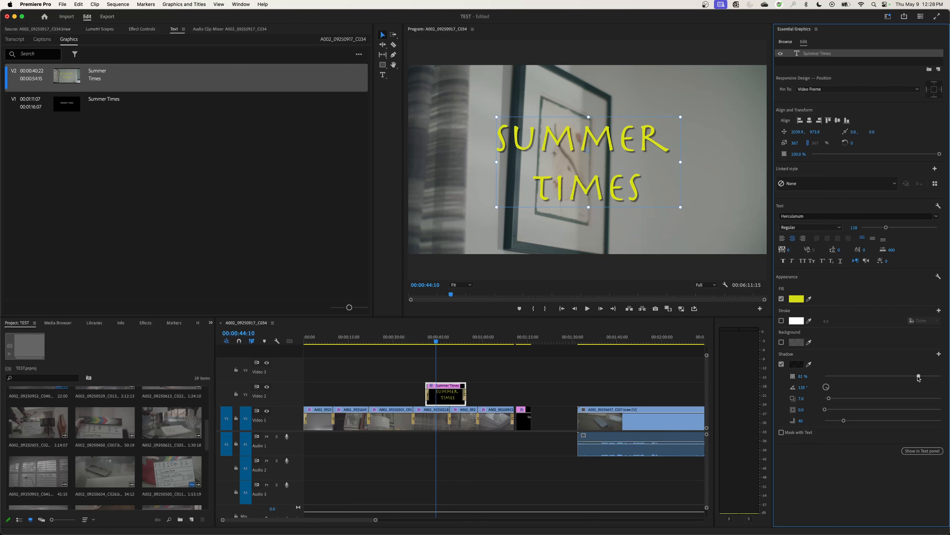
{"action": "left_click_drag", "start_coordinate": [843, 404], "coordinate": [825, 404]}
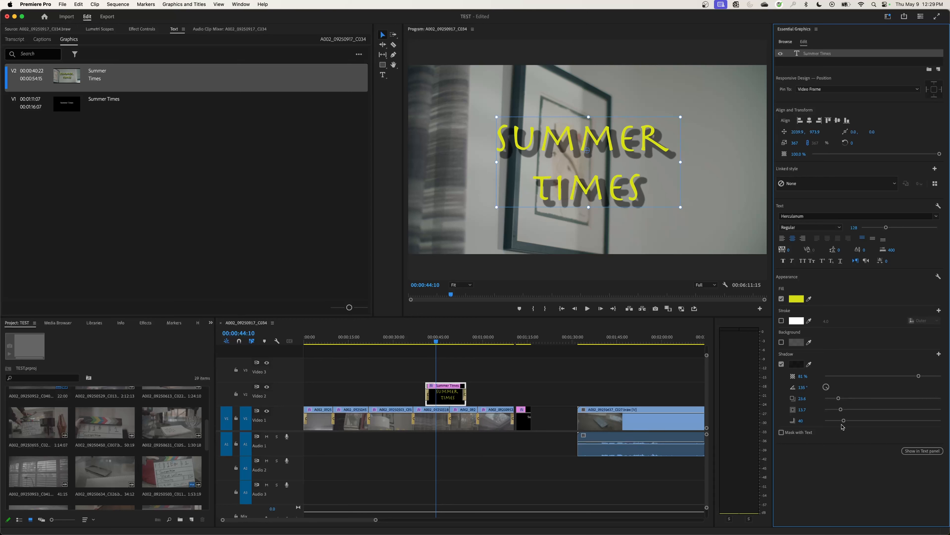
{"action": "left_click_drag", "start_coordinate": [843, 420], "coordinate": [906, 420]}
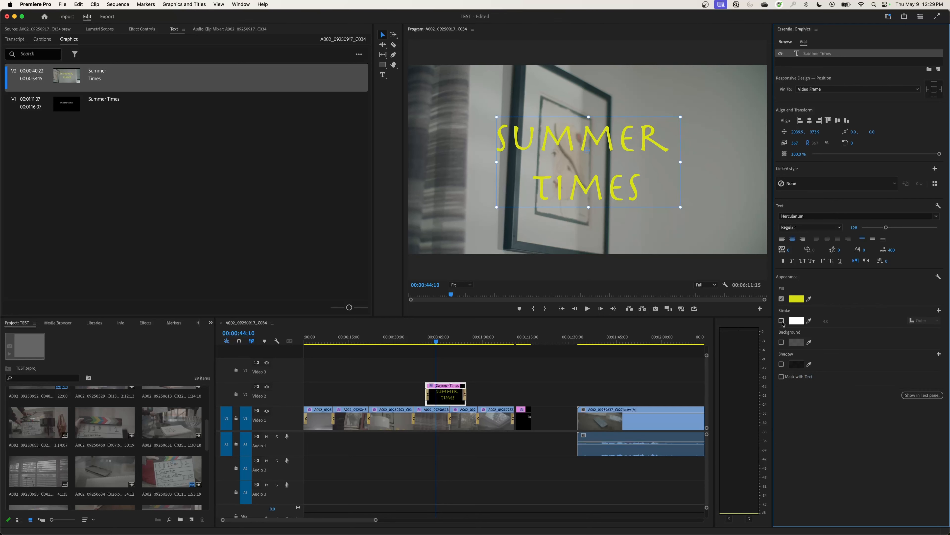
Add a black stroke of width 2.0 around the yellow title text.
{"action": "left_click", "coordinate": [782, 320]}
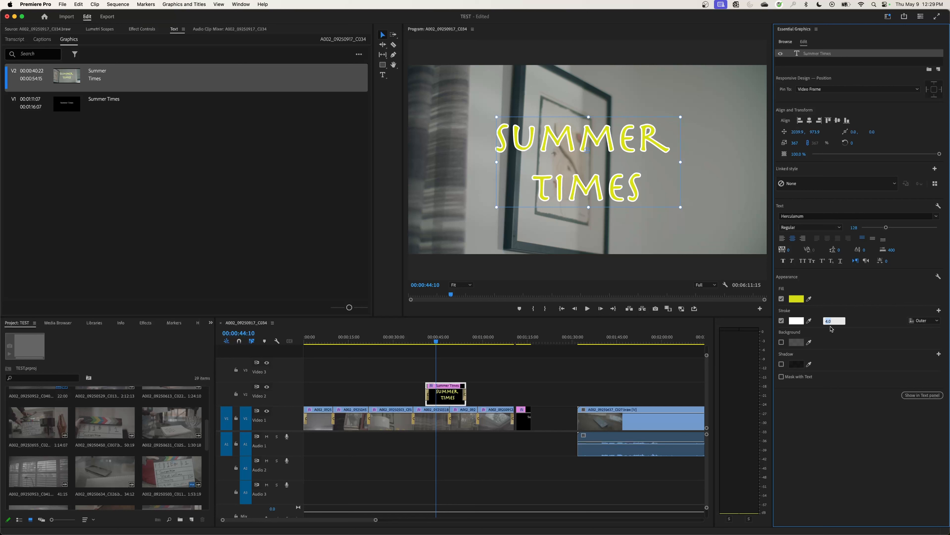
{"action": "mouse_move", "coordinate": [819, 381]}
{"action": "type", "text": "3"}
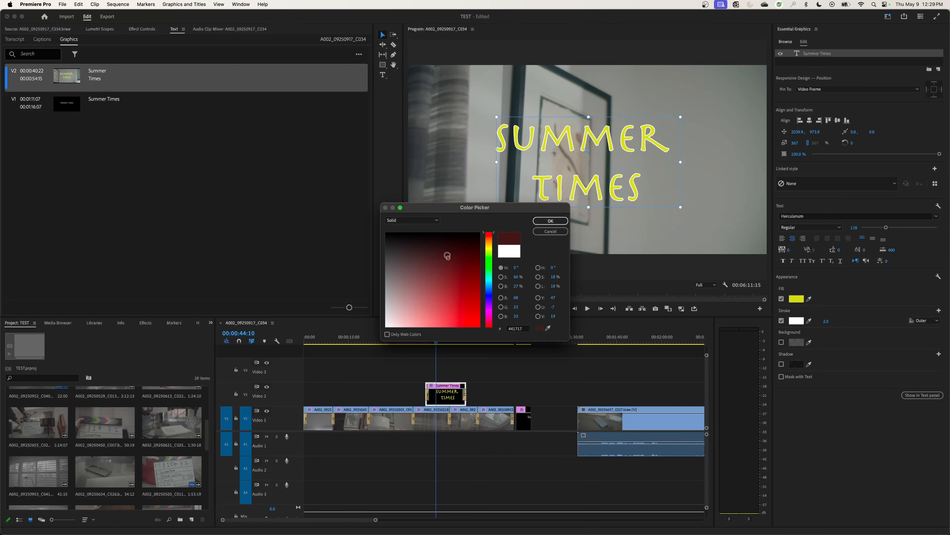
{"action": "left_click", "coordinate": [549, 220]}
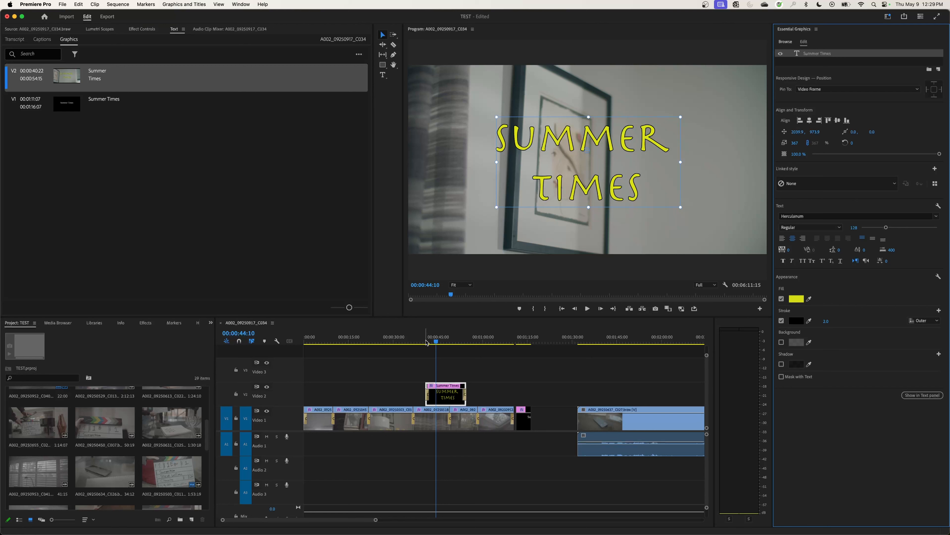
{"action": "left_click", "coordinate": [443, 341]}
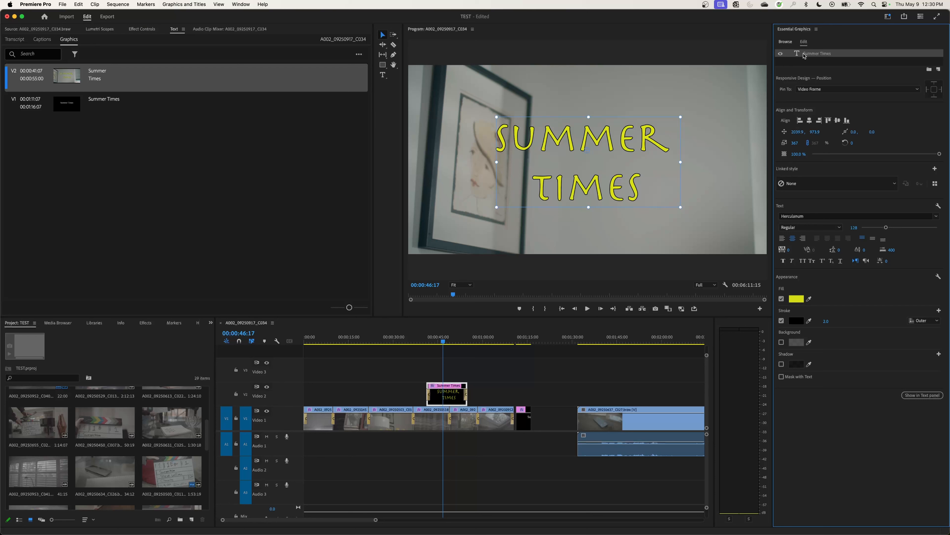
Duplicate the title, move the copy lower right, retype it 'WINTER TIMES' and fill it light blue.
{"action": "right_click", "coordinate": [816, 54]}
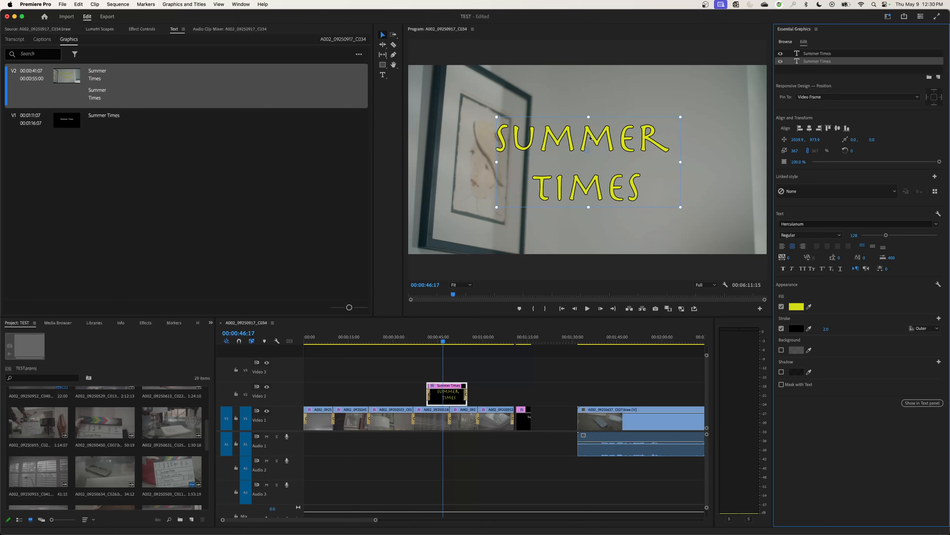
{"action": "left_click_drag", "start_coordinate": [585, 162], "coordinate": [718, 133]}
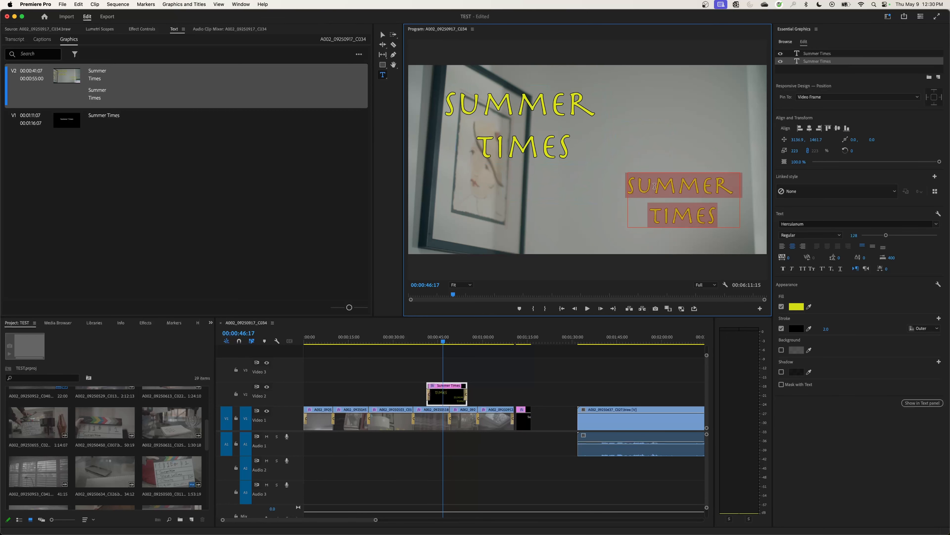
{"action": "type", "text": "WINTER"}
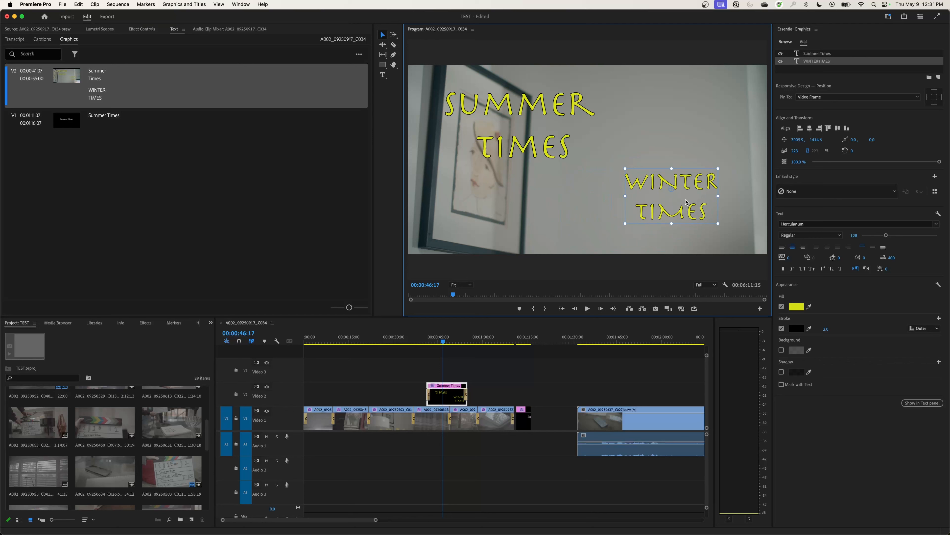
{"action": "left_click", "coordinate": [797, 306]}
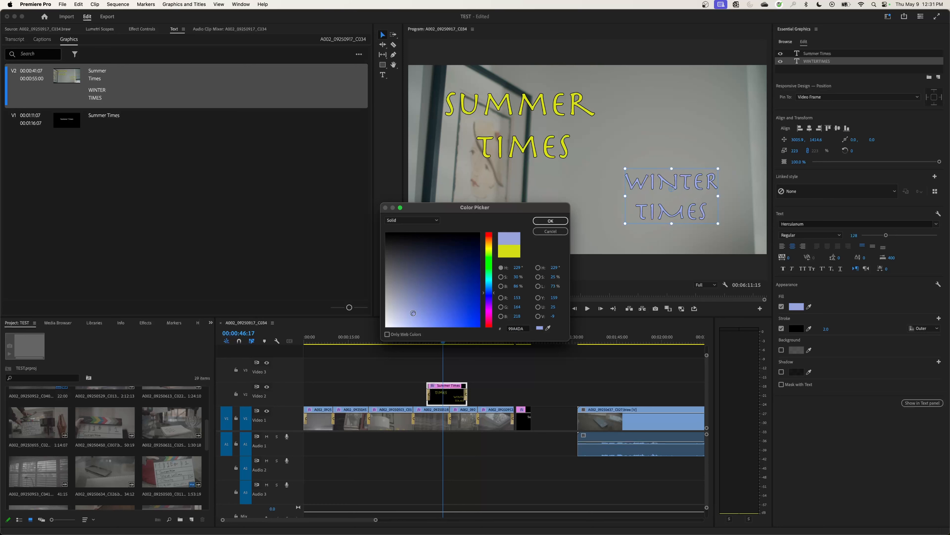
{"action": "left_click", "coordinate": [549, 220]}
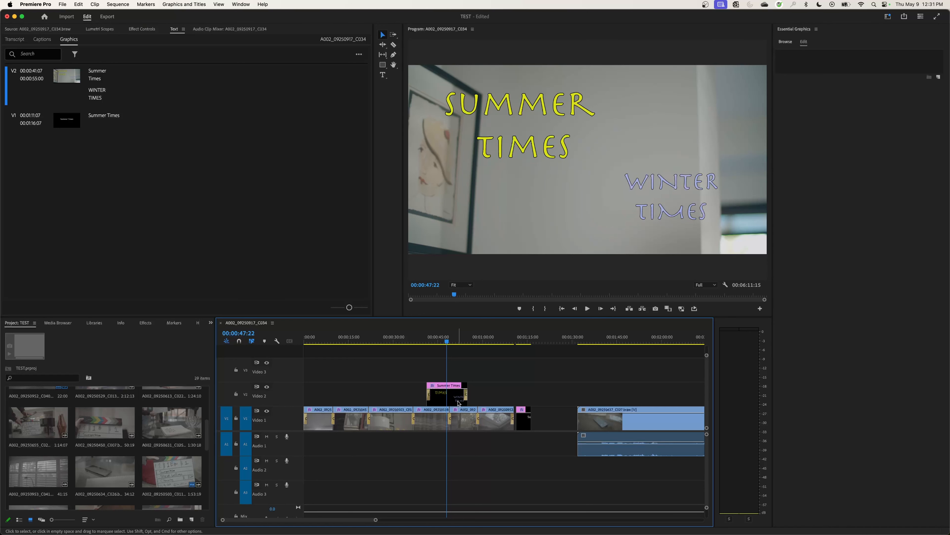
Alt-drag the Summer/Winter Times graphic from V2 to V3, starting at 00:00:48:03.
{"action": "left_click", "coordinate": [447, 393]}
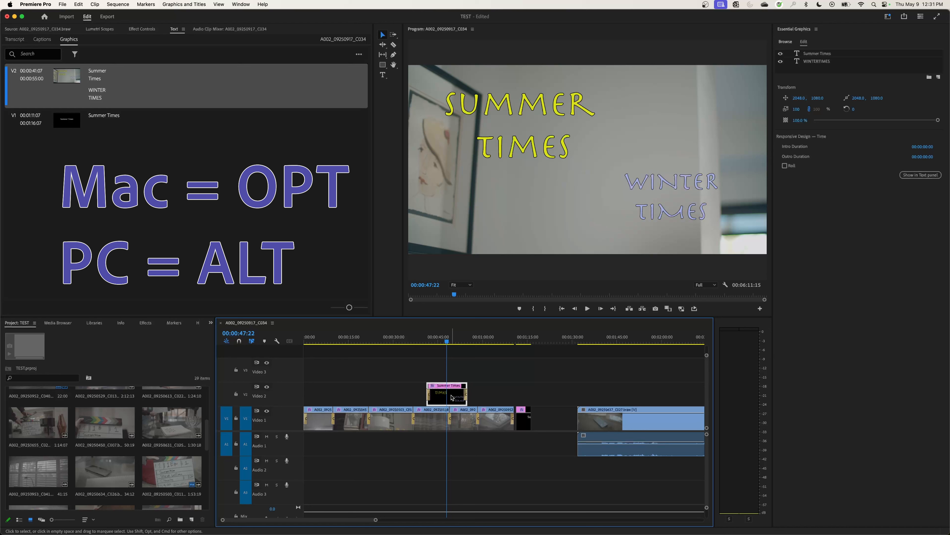
{"action": "mouse_move", "coordinate": [448, 397]}
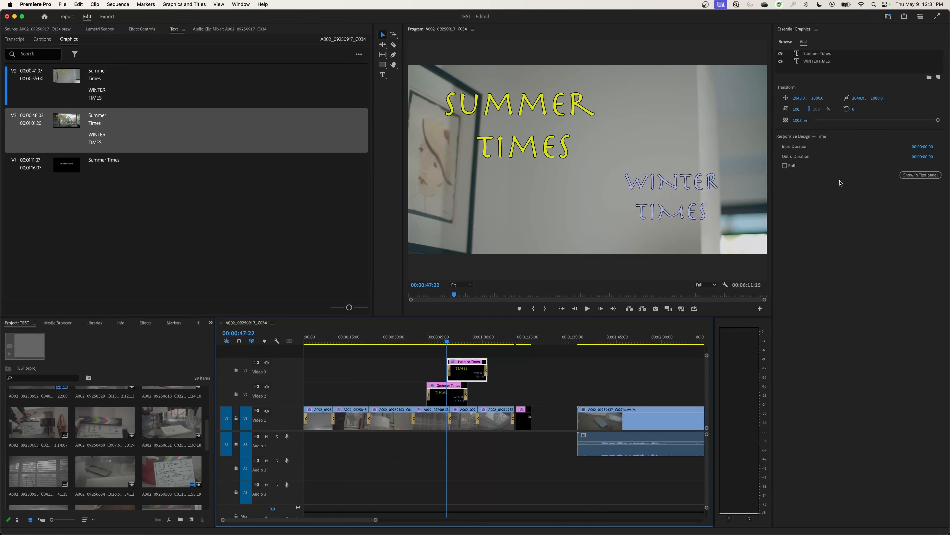
{"action": "left_click", "coordinate": [816, 61]}
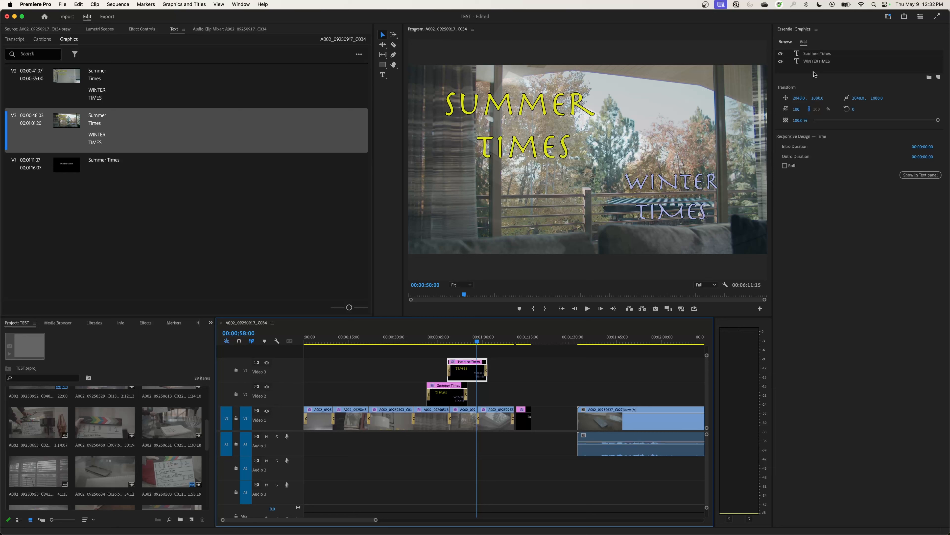
Retype the V3 copy's text to 'SPRING TIME' and duplicate that layer for Autumn Time.
{"action": "left_click", "coordinate": [817, 60]}
{"action": "type", "text": "SP"}
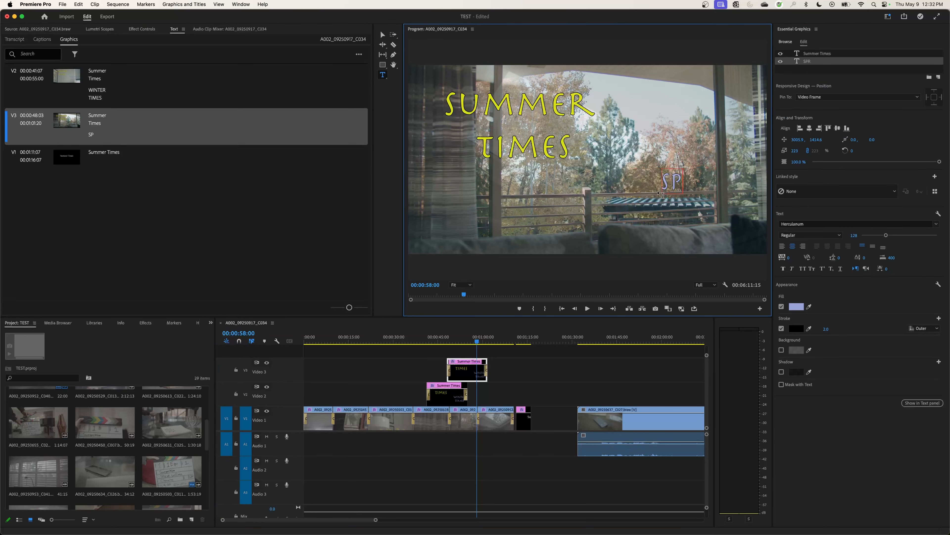
{"action": "type", "text": "RING"}
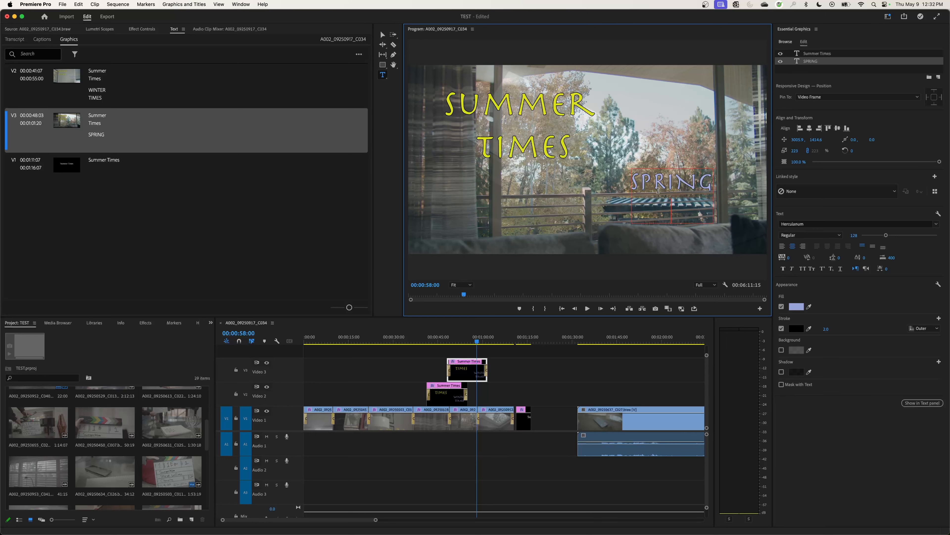
{"action": "type", "text": "TIME"}
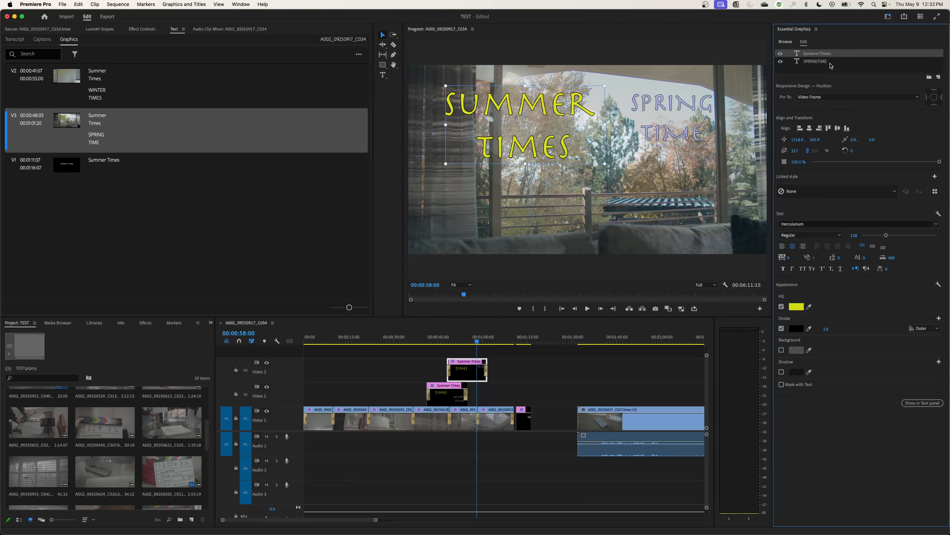
{"action": "left_click", "coordinate": [815, 62]}
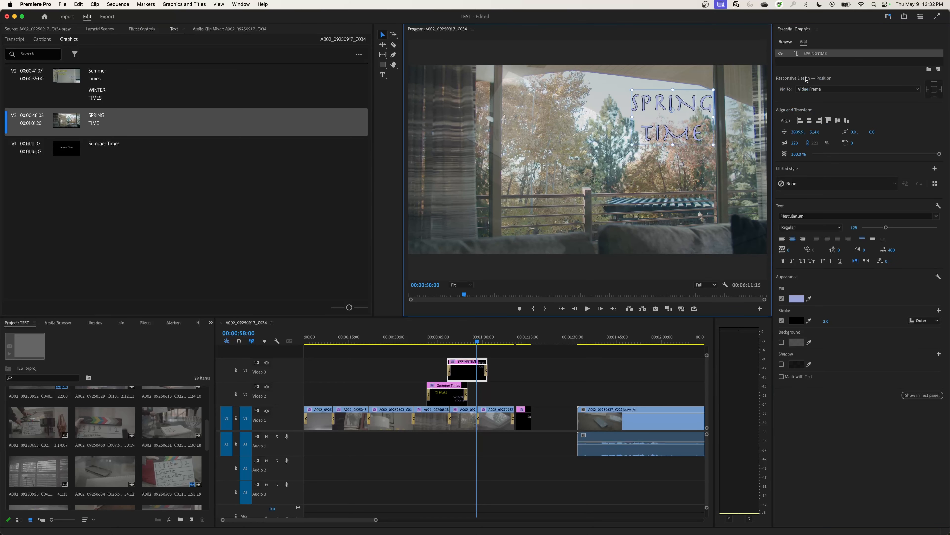
{"action": "right_click", "coordinate": [815, 53]}
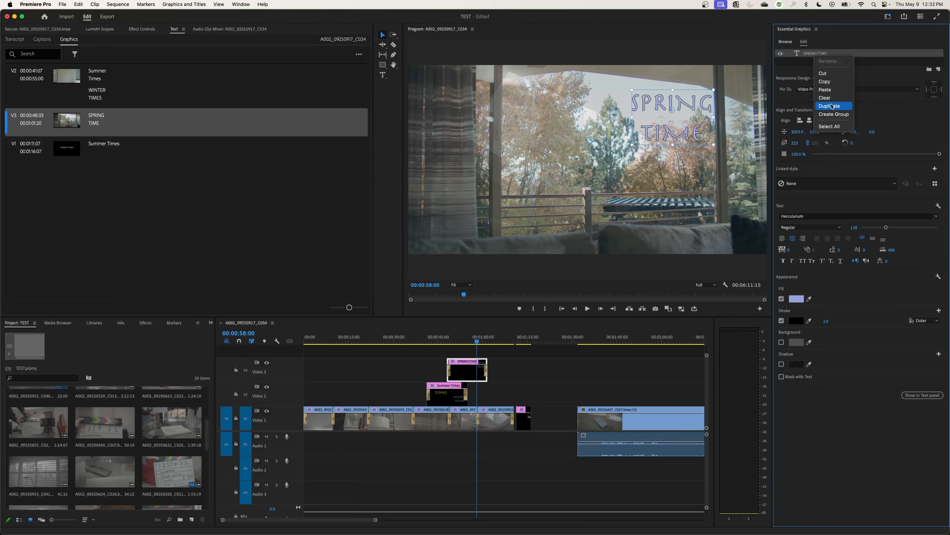
{"action": "left_click", "coordinate": [830, 106]}
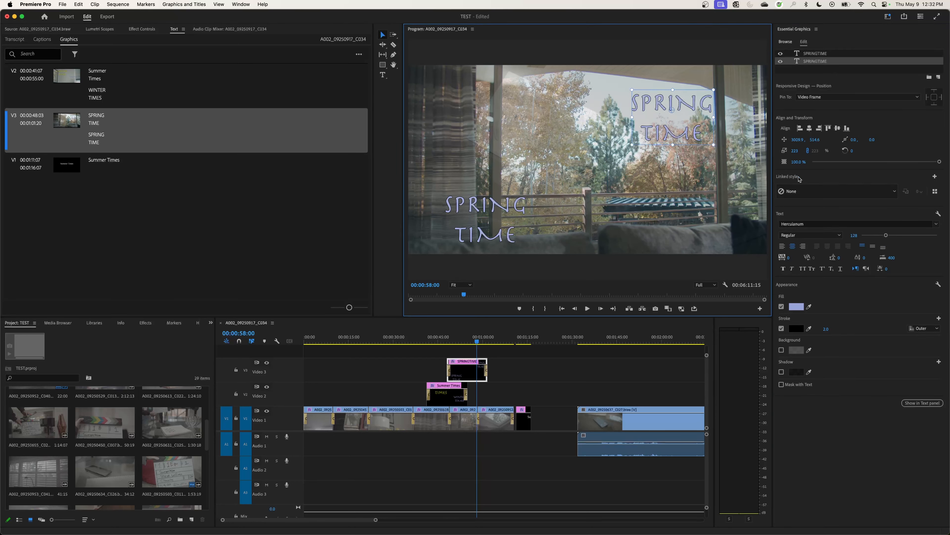
Fill Spring Time green and Autumn Time orange via the Color Picker.
{"action": "left_click", "coordinate": [796, 306]}
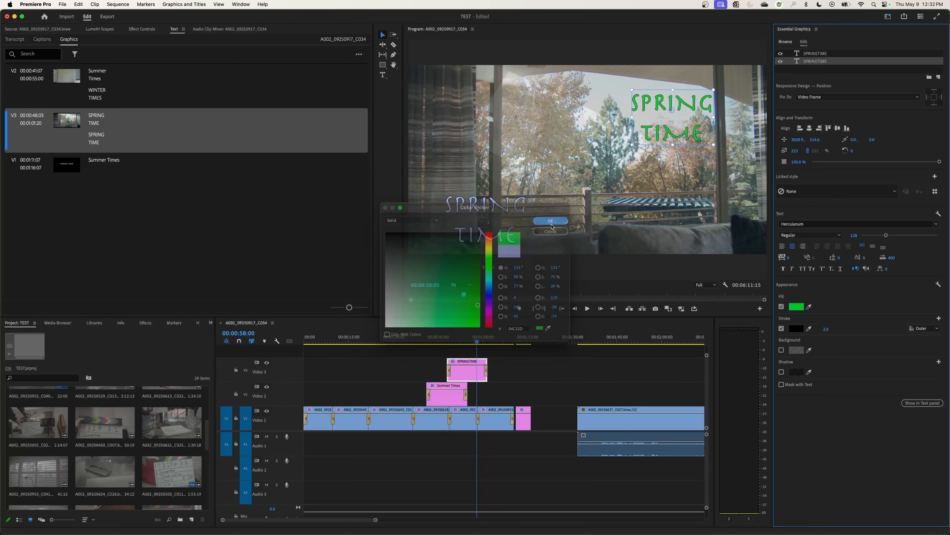
{"action": "left_click", "coordinate": [549, 220]}
{"action": "type", "text": "Autumn"}
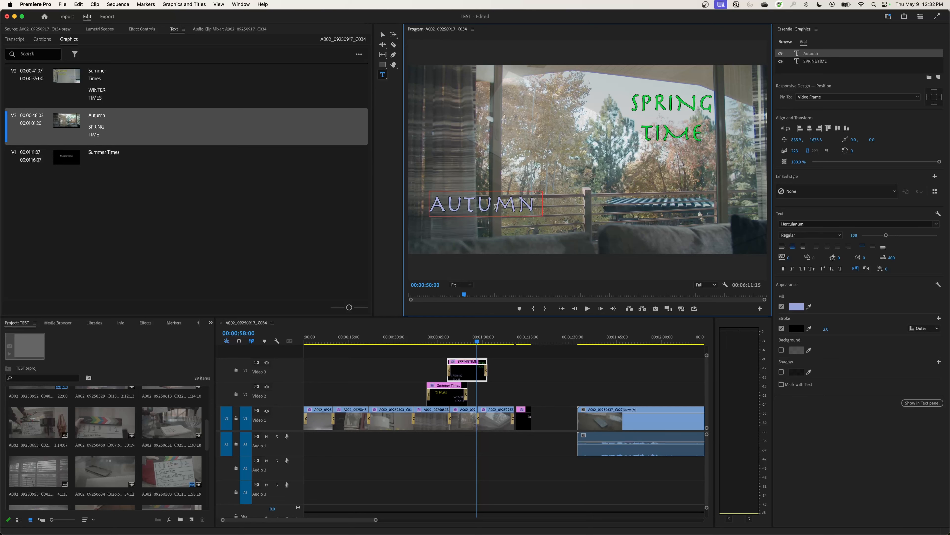
{"action": "left_click", "coordinate": [796, 307]}
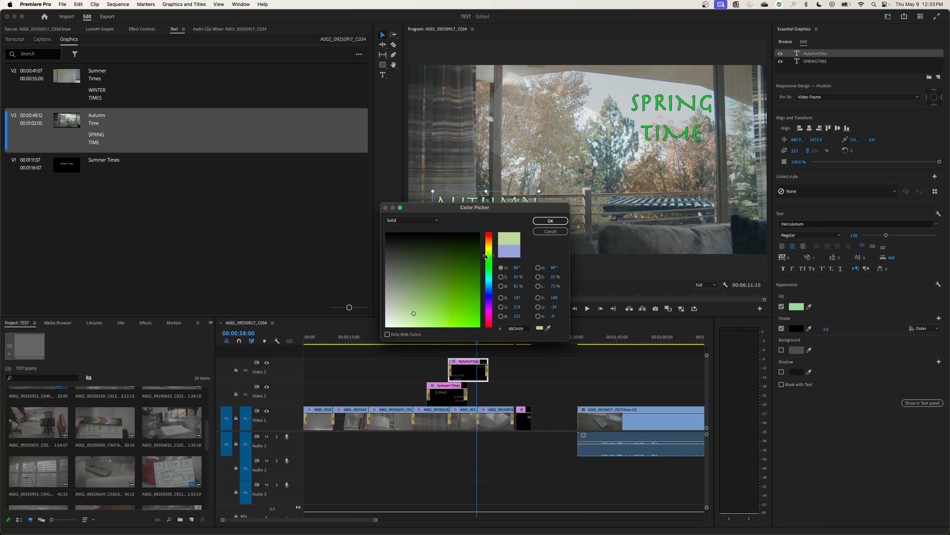
{"action": "left_click", "coordinate": [489, 241]}
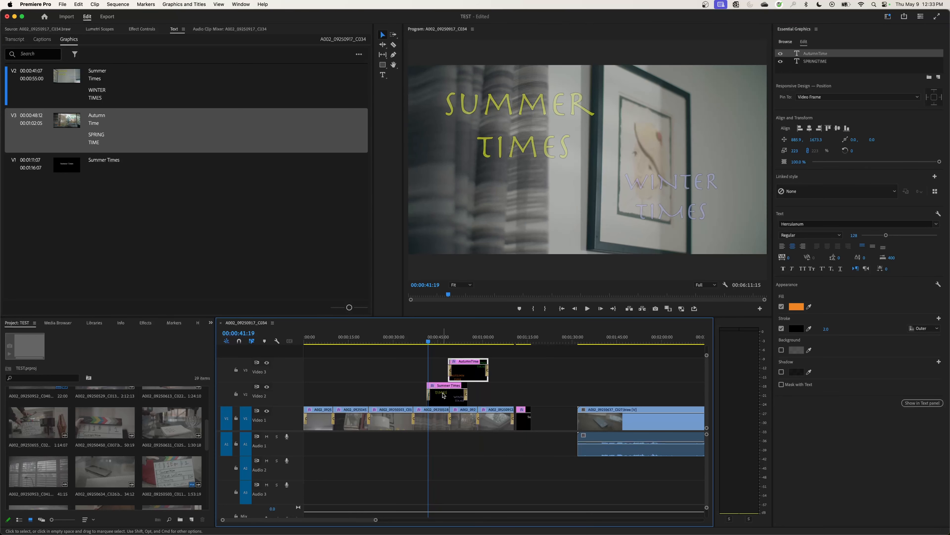
{"action": "left_click", "coordinate": [587, 308]}
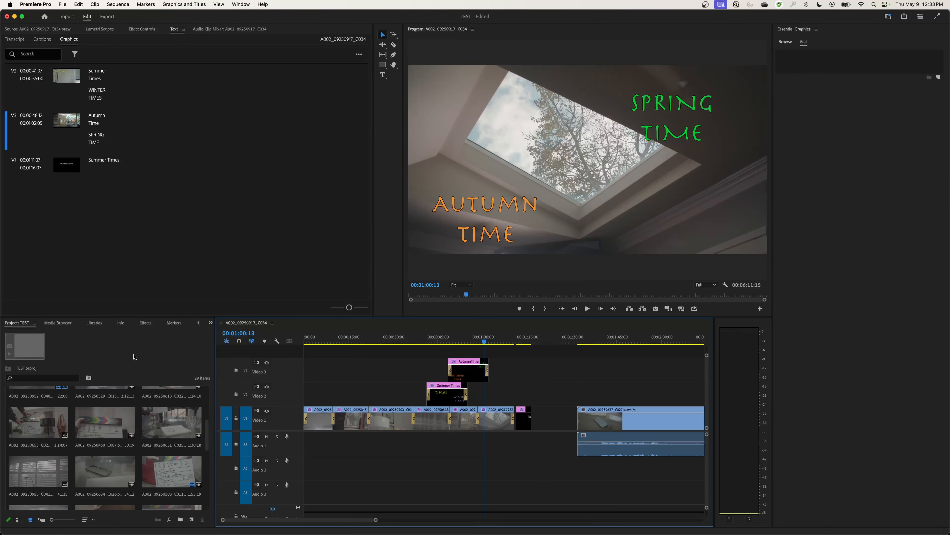
{"action": "mouse_move", "coordinate": [397, 58]}
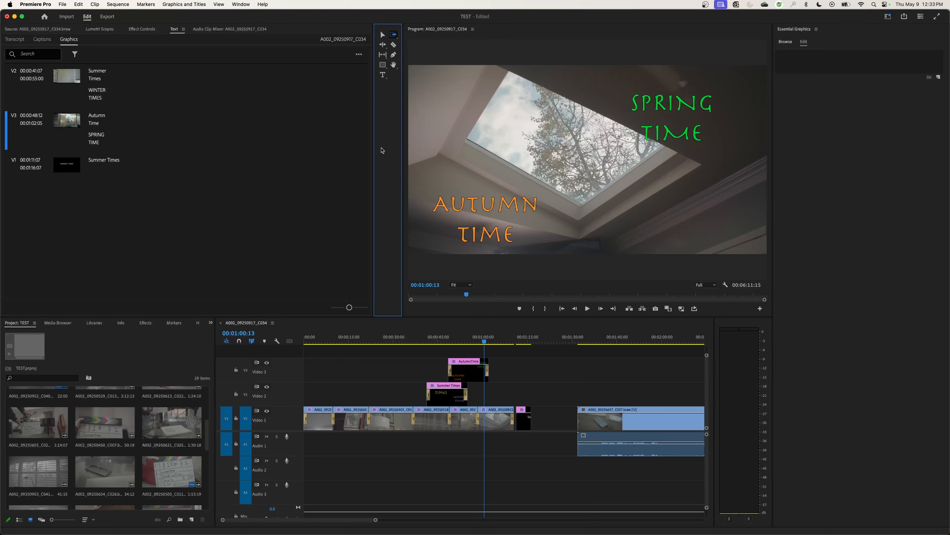
{"action": "mouse_move", "coordinate": [237, 268]}
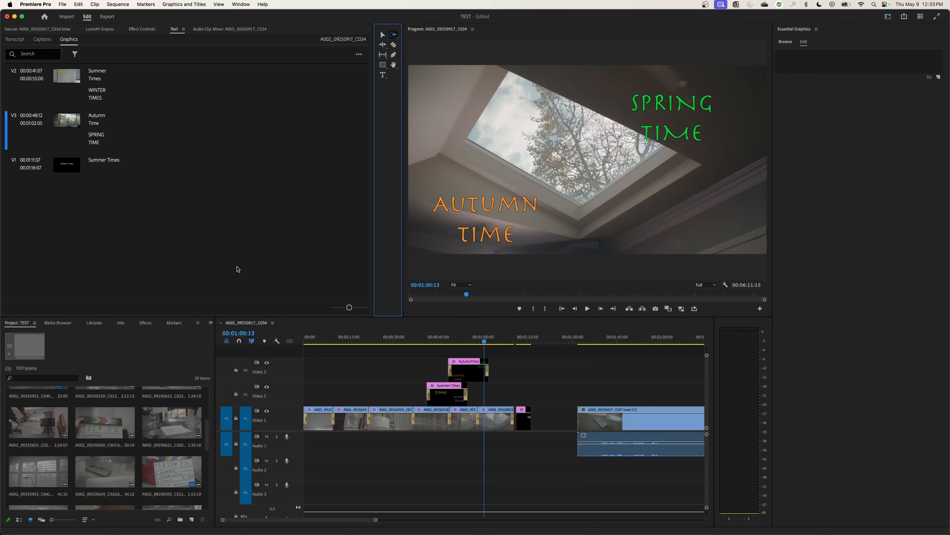